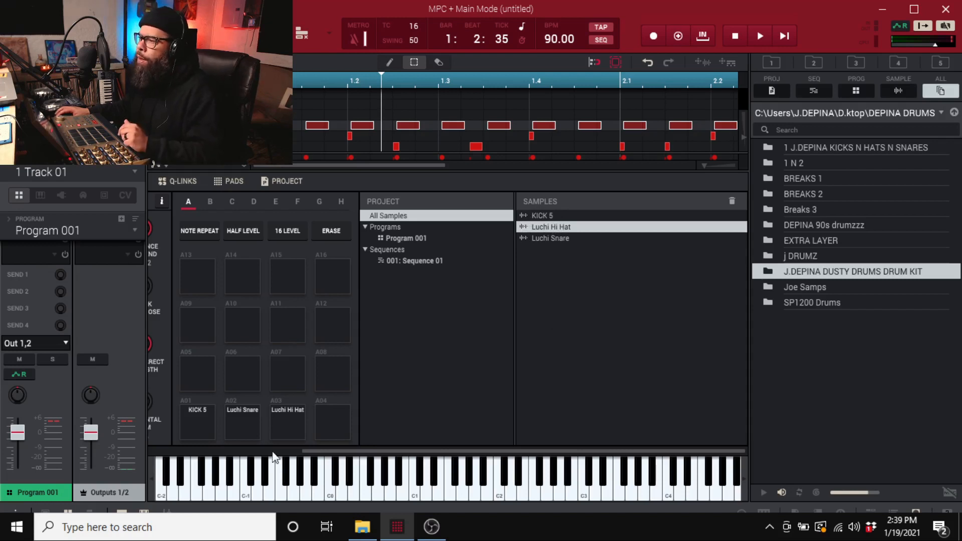
Step: Browse the EXTRA LAYER and KIX sample folders, then drag swing from 50 to 70
click(287, 424)
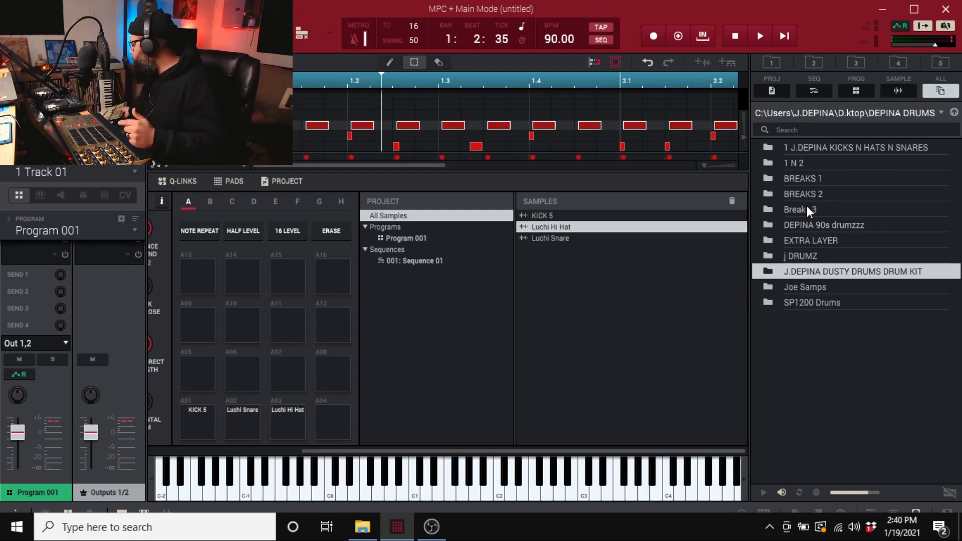
mouse_move(850, 298)
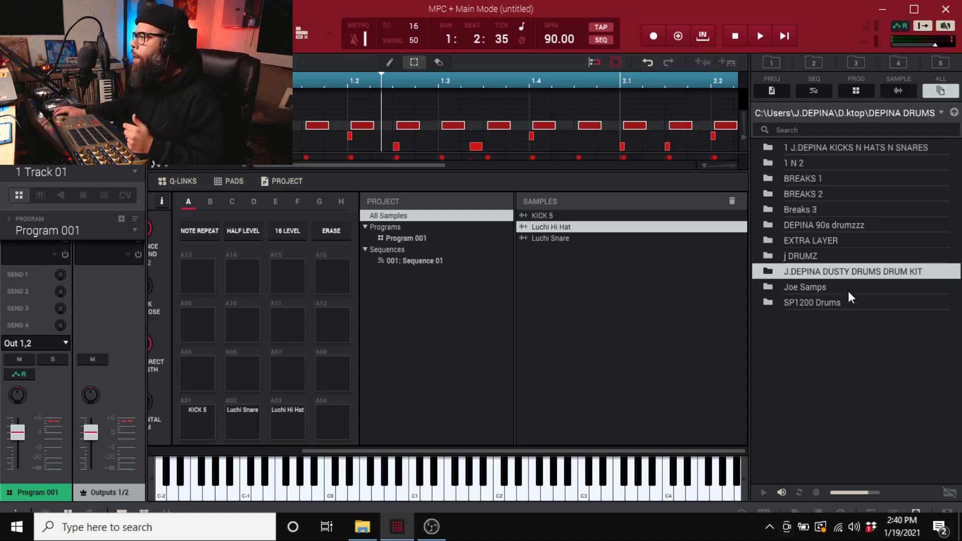
double_click(811, 240)
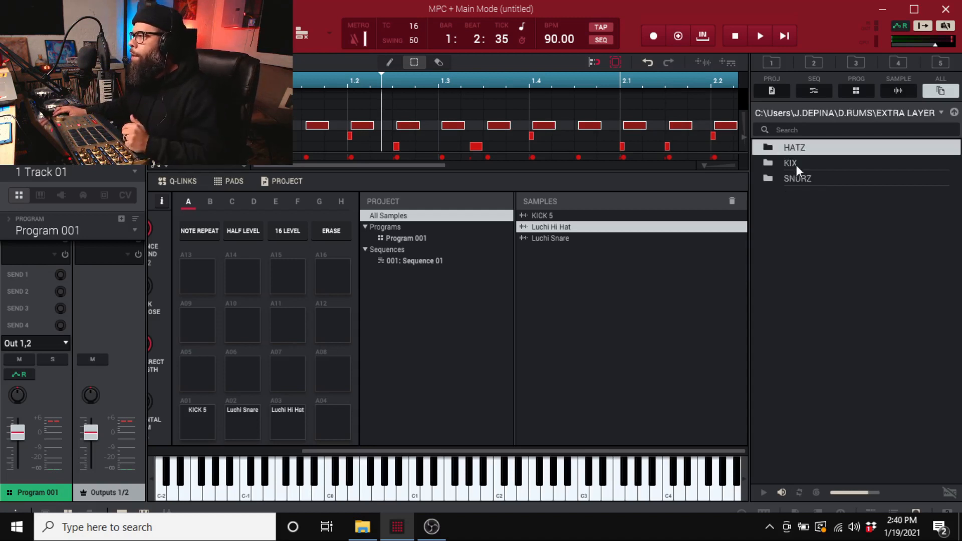
double_click(791, 163)
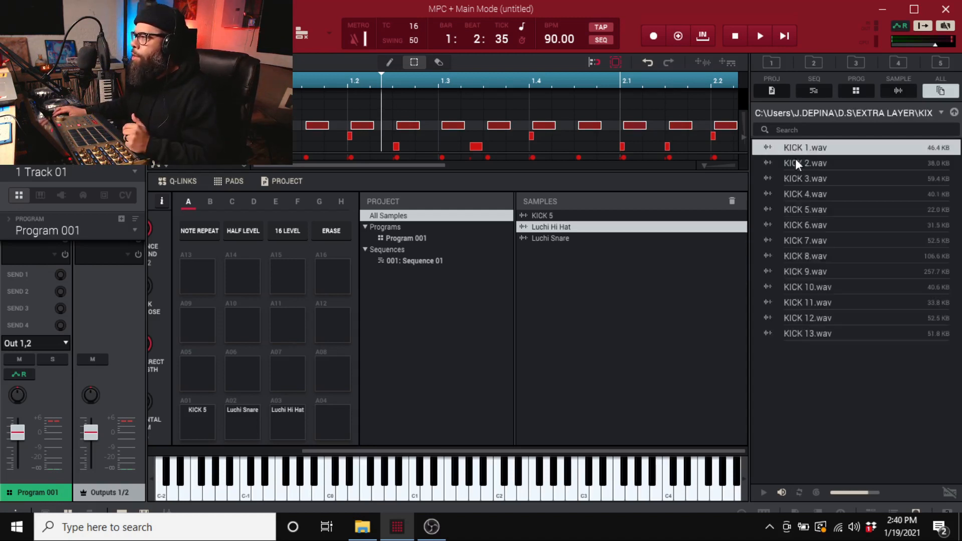
click(804, 210)
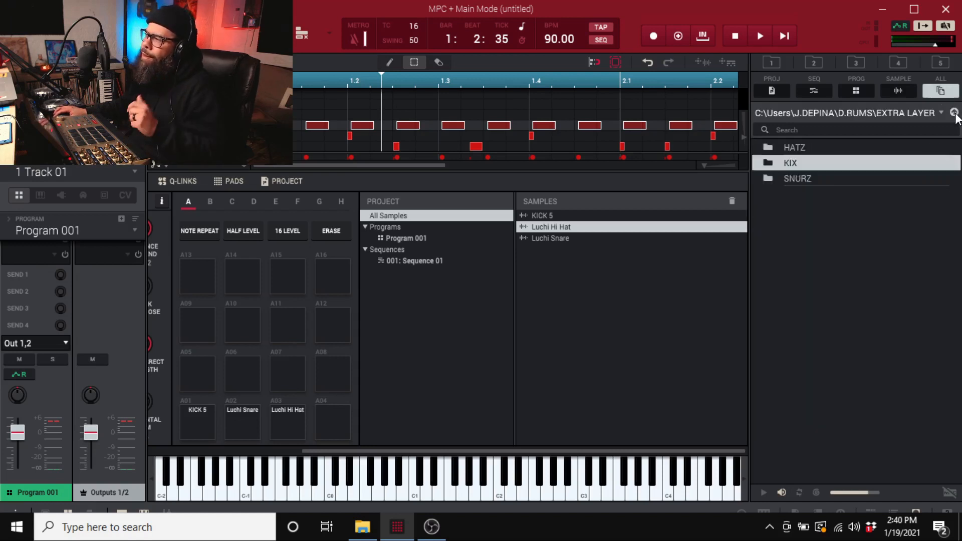
click(954, 112)
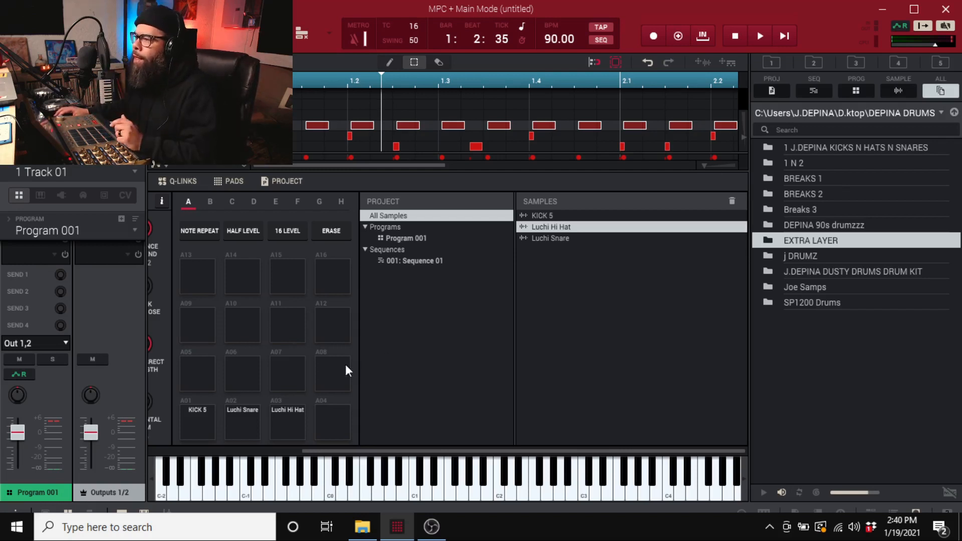
mouse_move(323, 433)
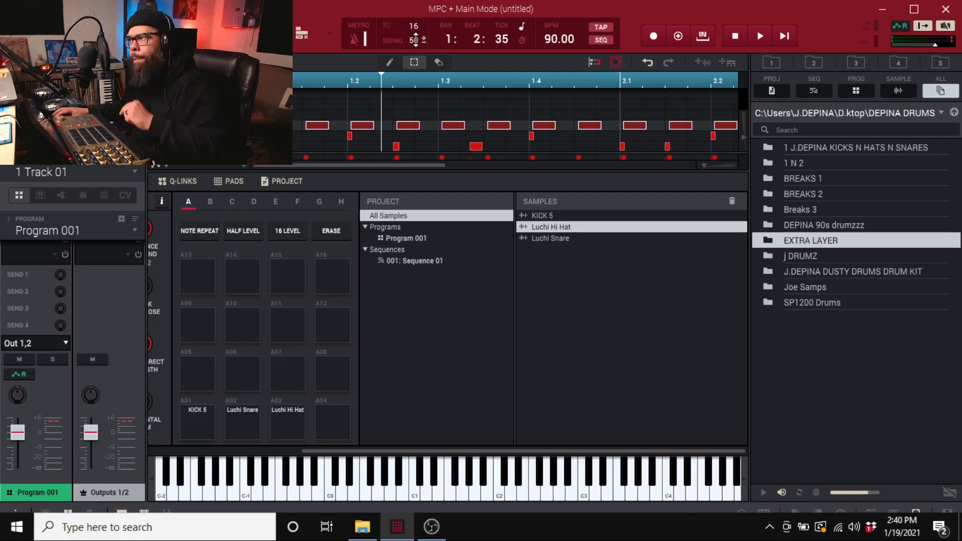
drag(414, 40, 415, 24)
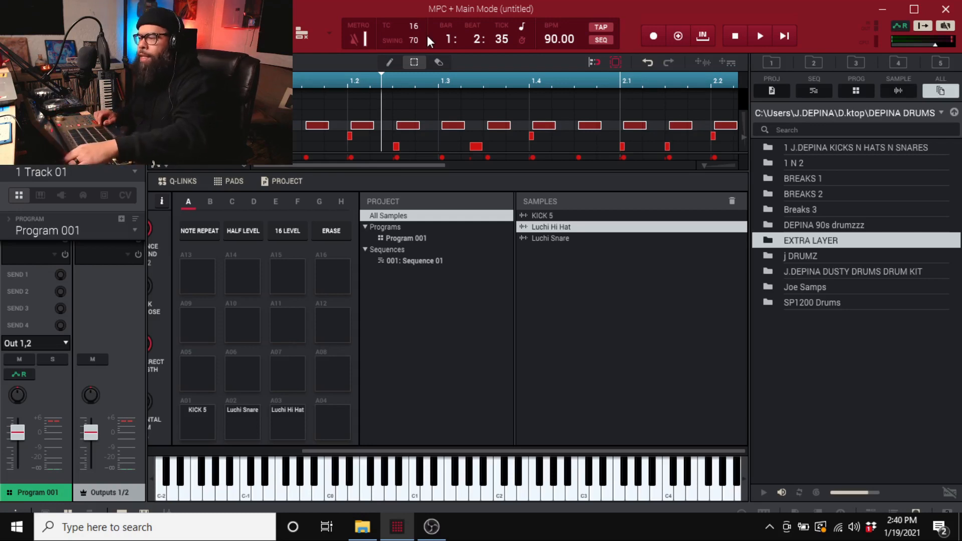
Step: Enable 16 velocity levels on pad A3 Luchi Hi Hat and record hi-hats on track 1
click(287, 231)
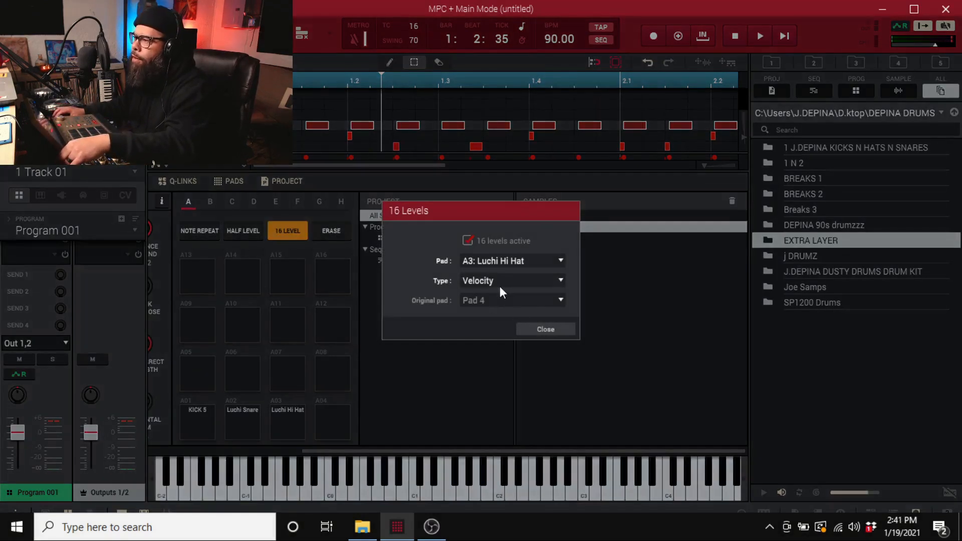
mouse_move(544, 329)
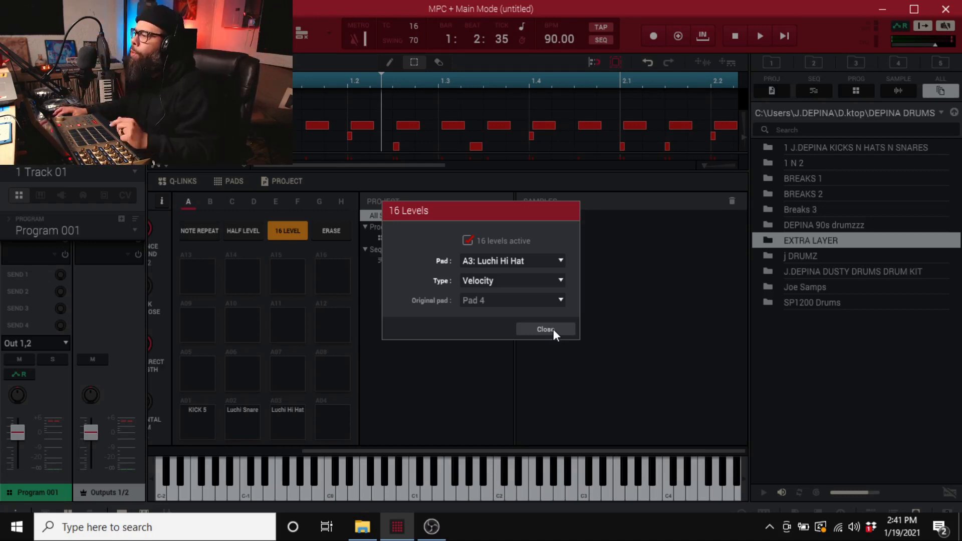
click(545, 330)
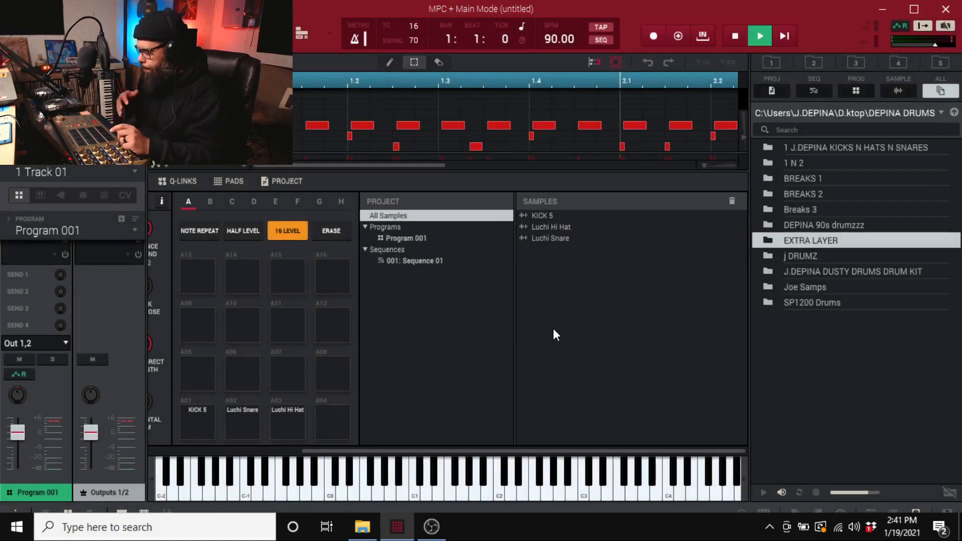
click(653, 35)
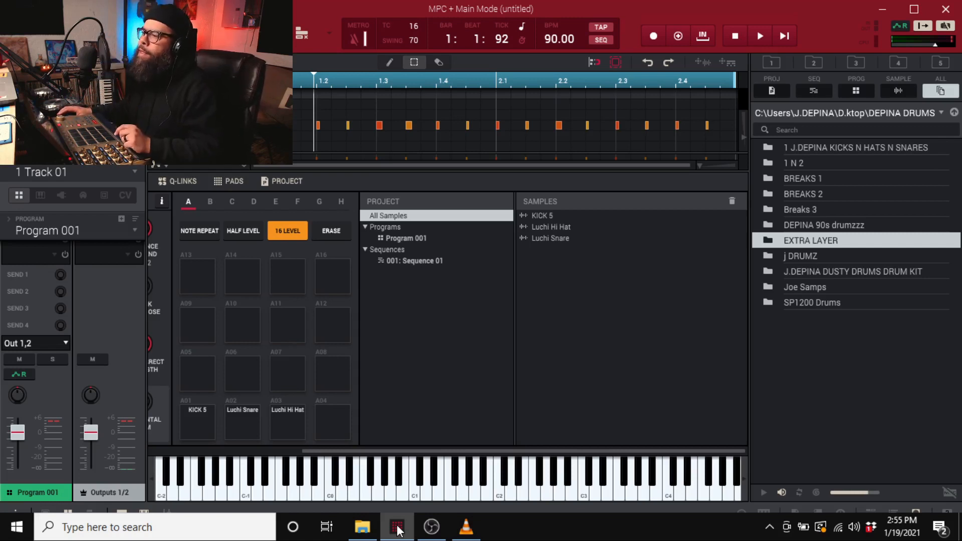
click(541, 216)
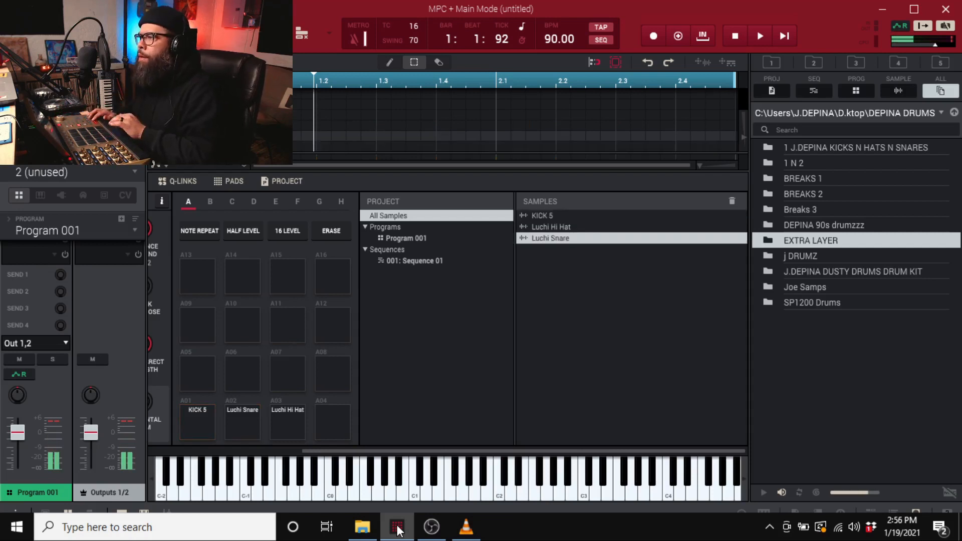
click(759, 35)
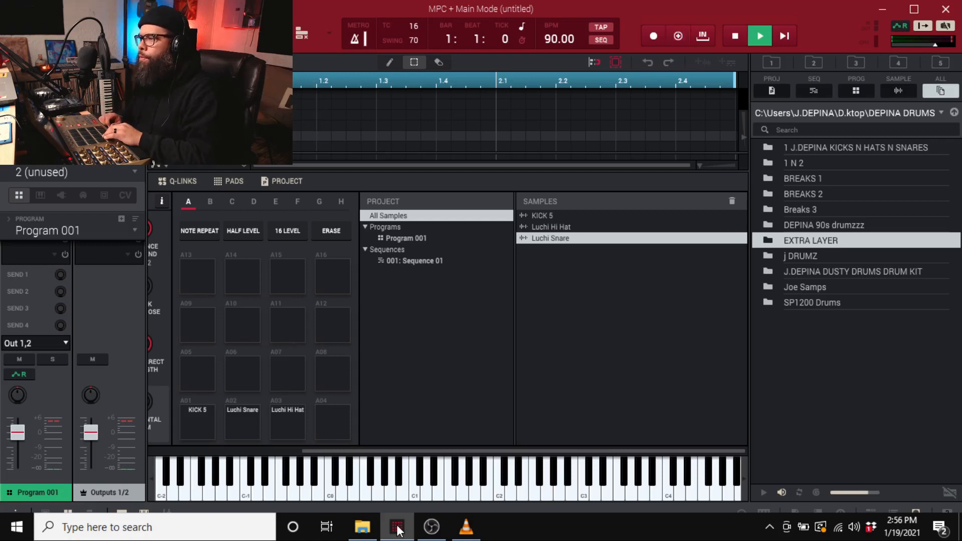
click(678, 36)
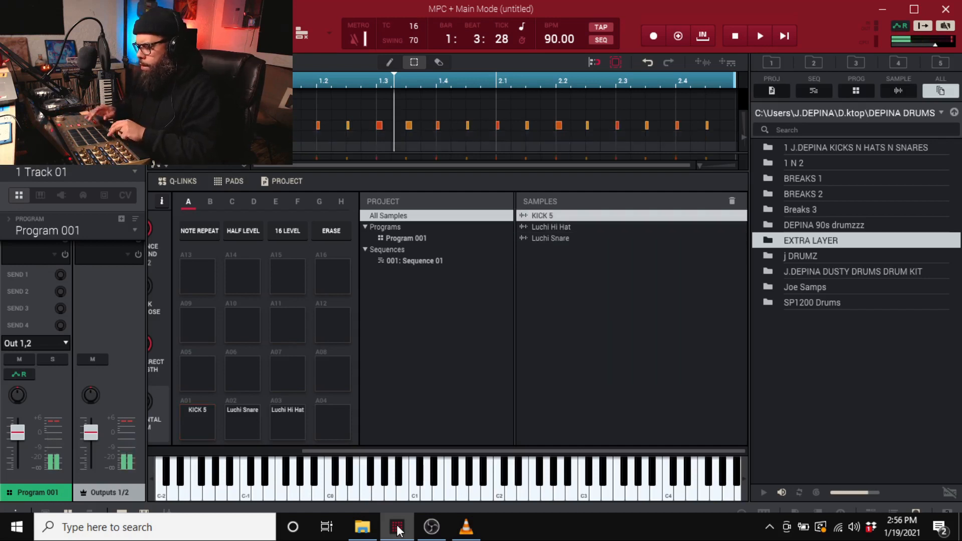
Step: Set timing correction (TC) to Off
click(550, 227)
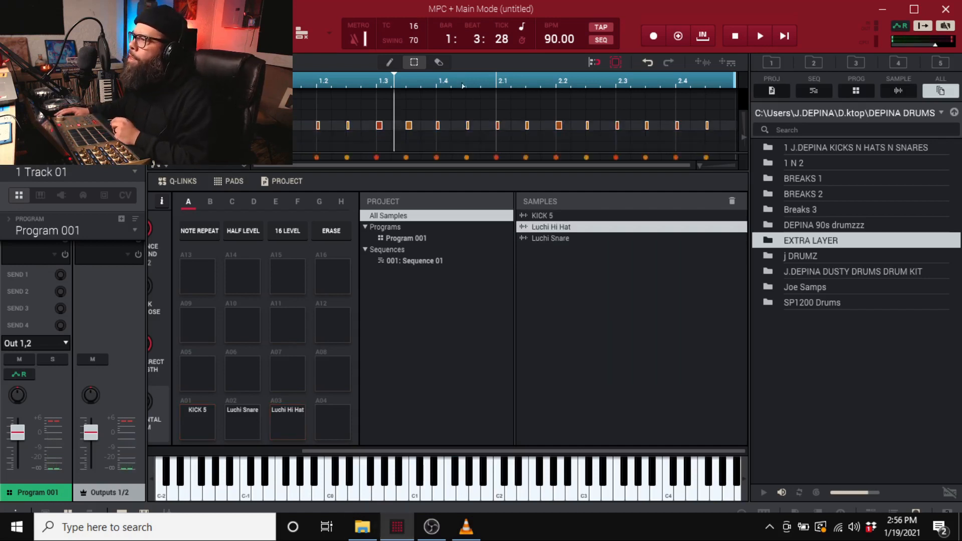
click(415, 26)
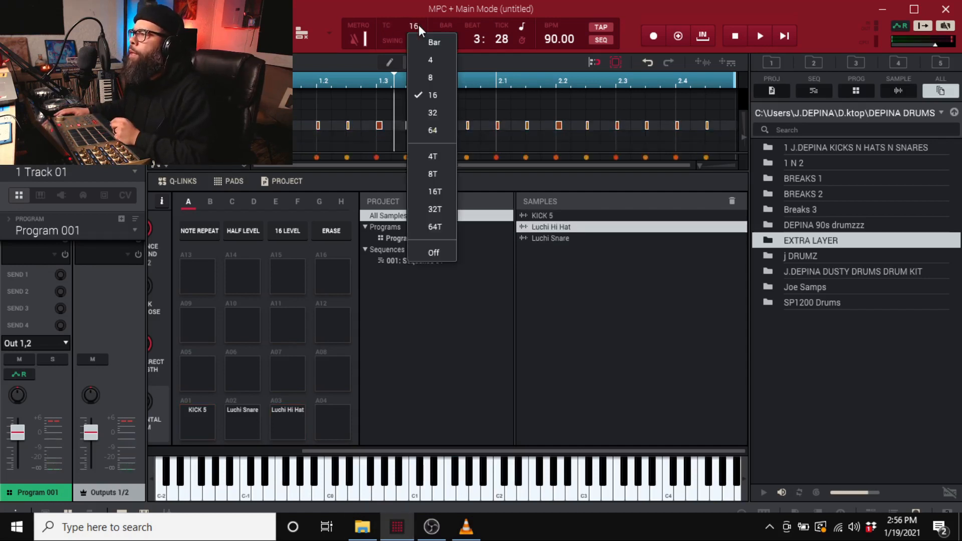
click(433, 252)
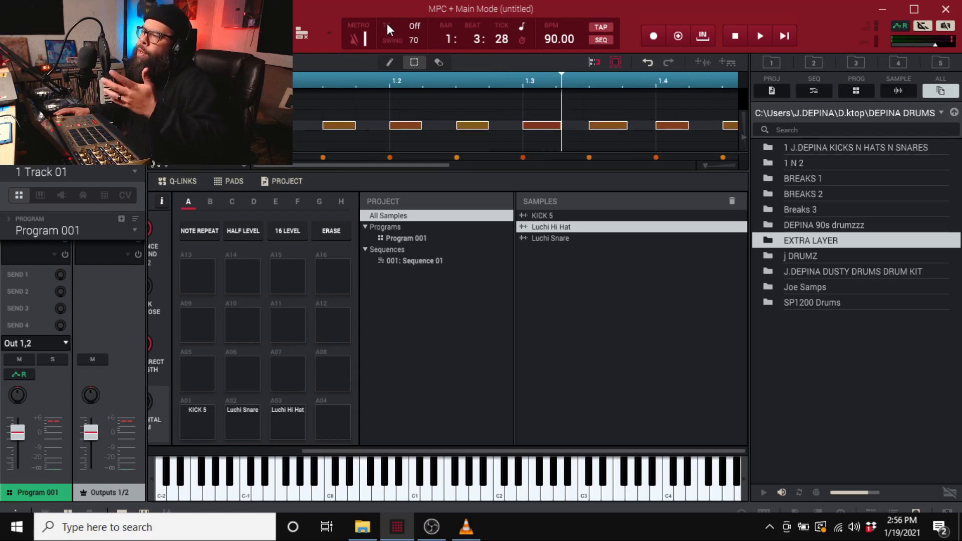
mouse_move(308, 267)
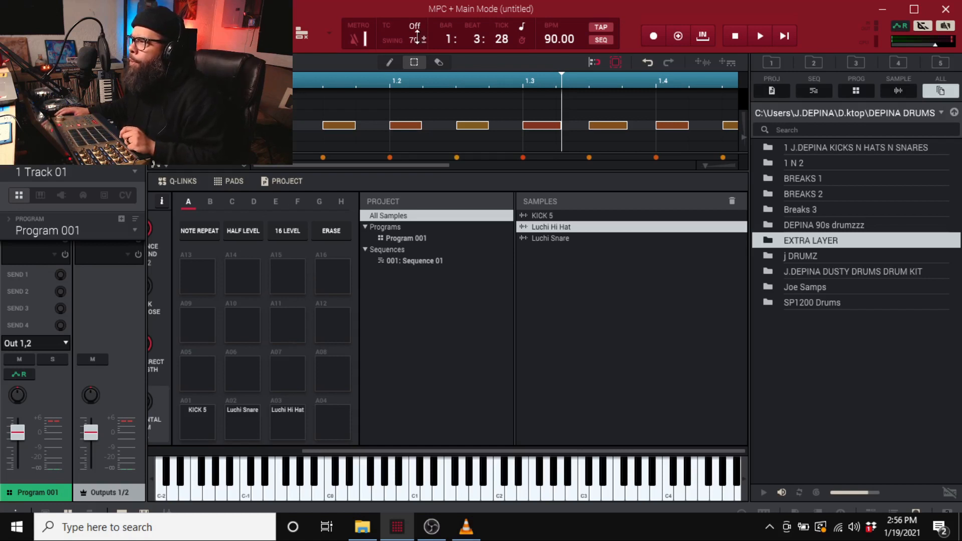
Step: Shift the hi-hat notes slightly later, play the sequence back, and select Track 3
click(288, 422)
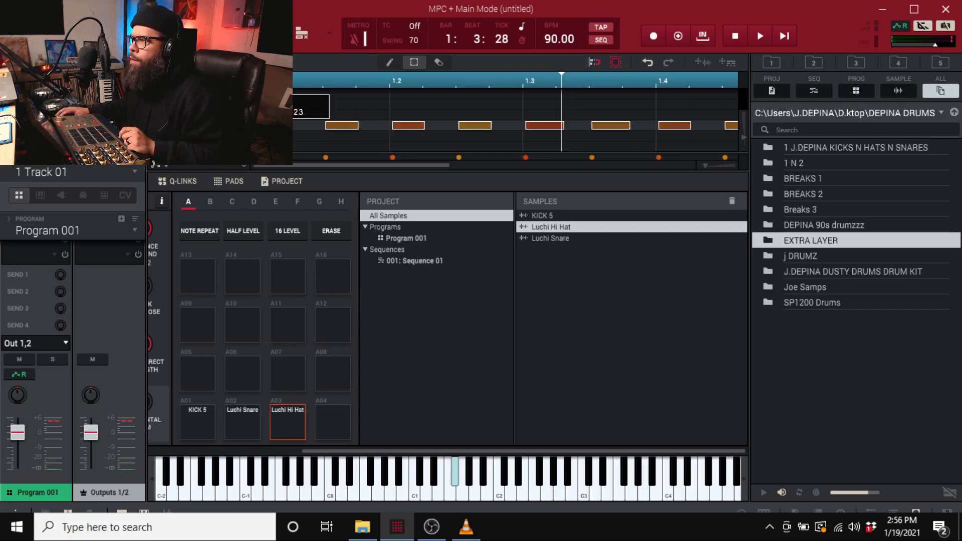
click(760, 35)
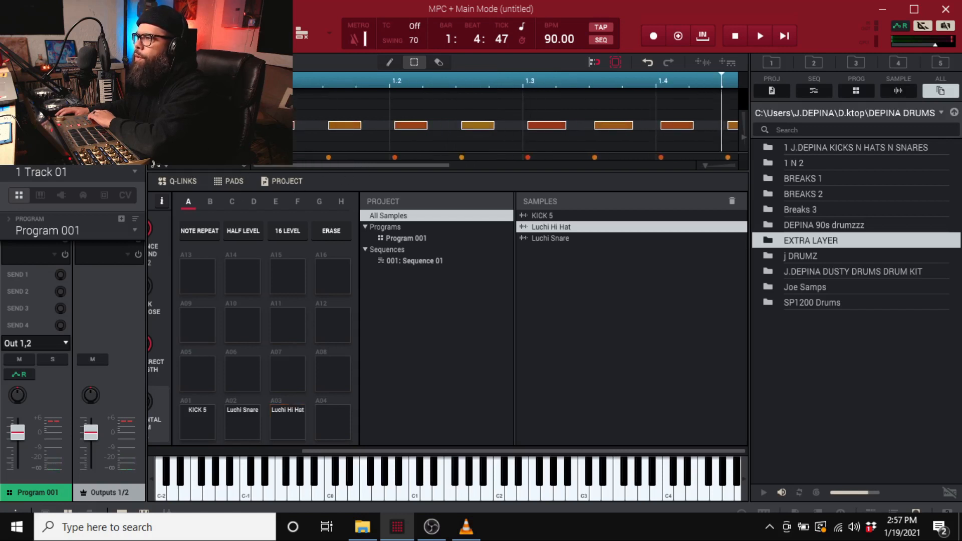
click(759, 35)
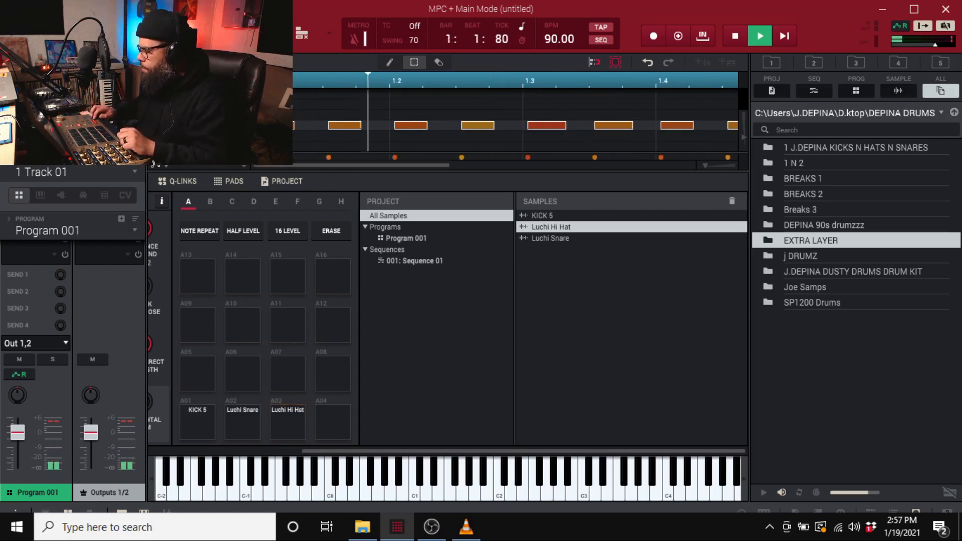
click(734, 35)
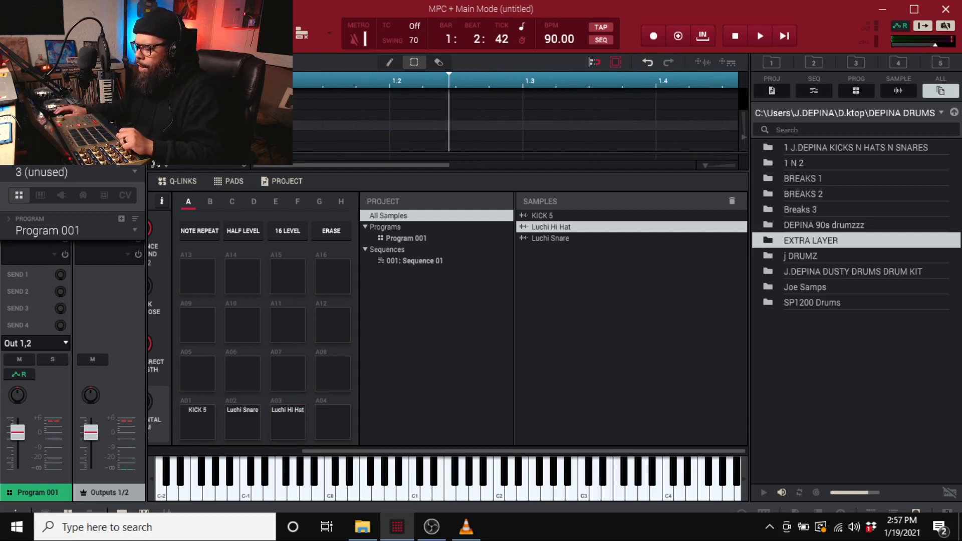
Step: Overdub-record kick hits on pad A1 into Track 03 during playback
click(197, 422)
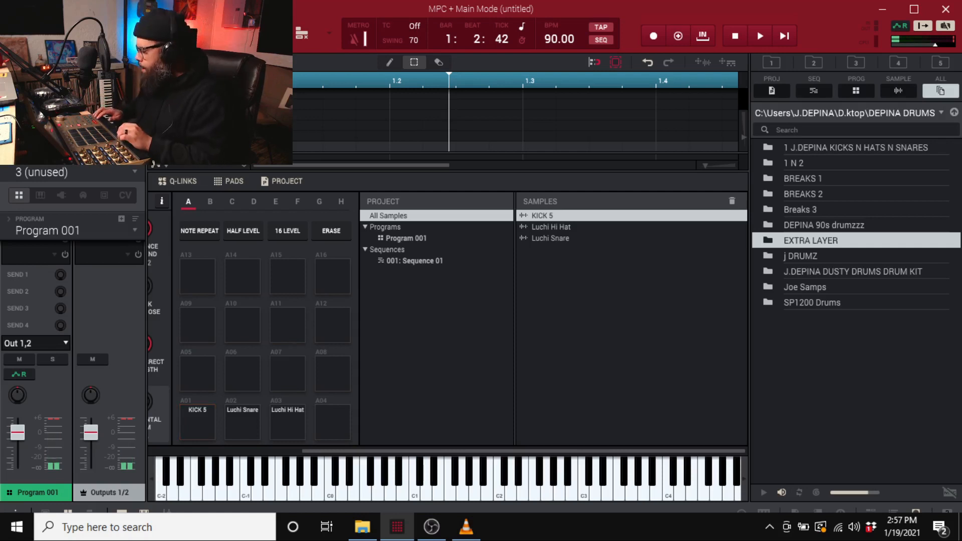
click(759, 35)
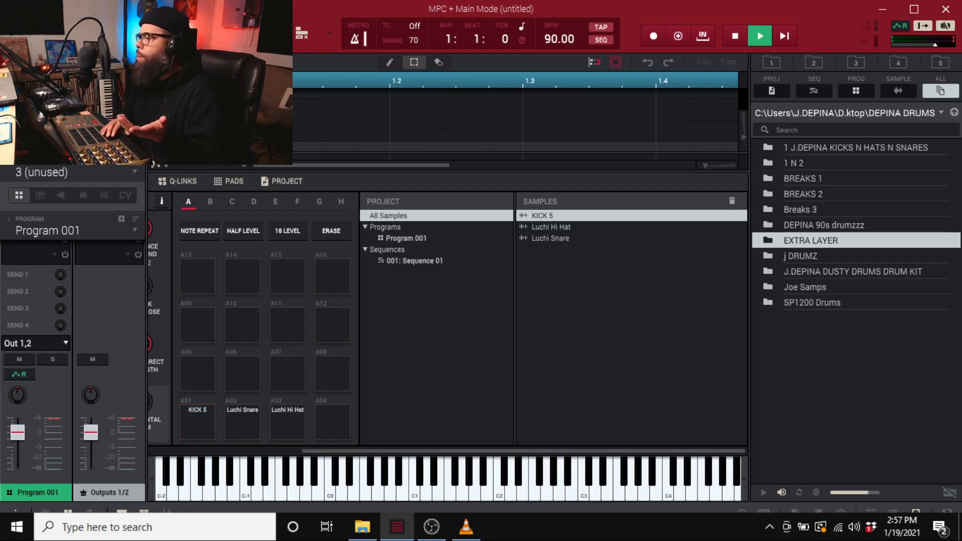
click(679, 35)
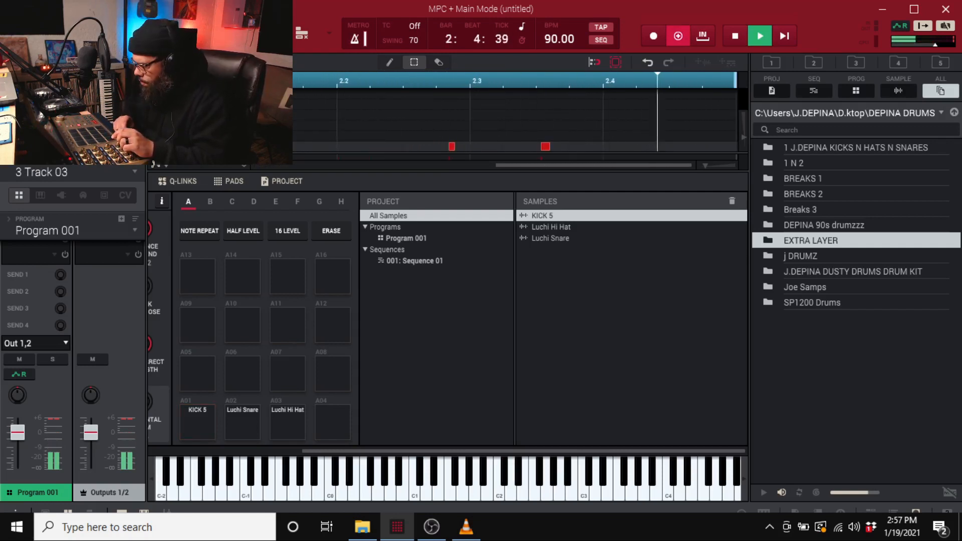
click(197, 422)
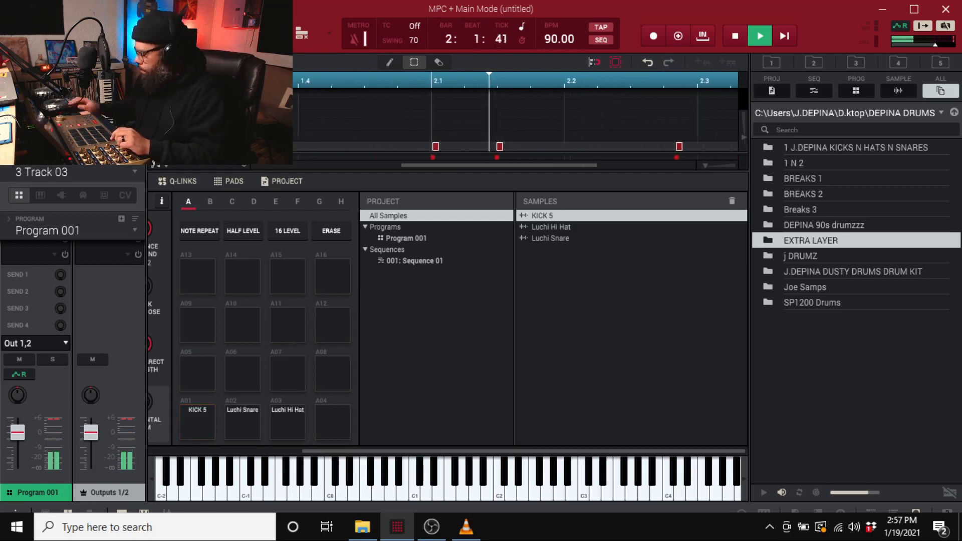
click(760, 35)
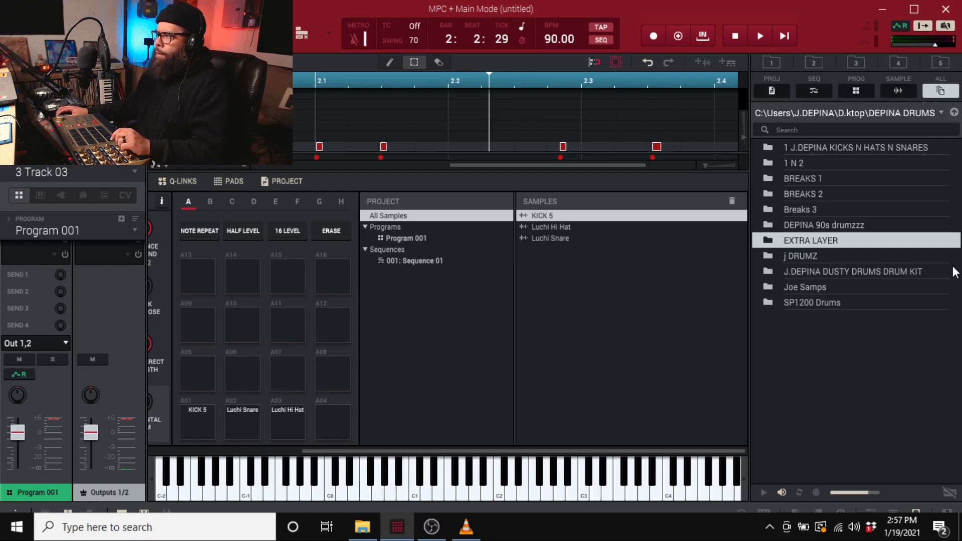
click(759, 36)
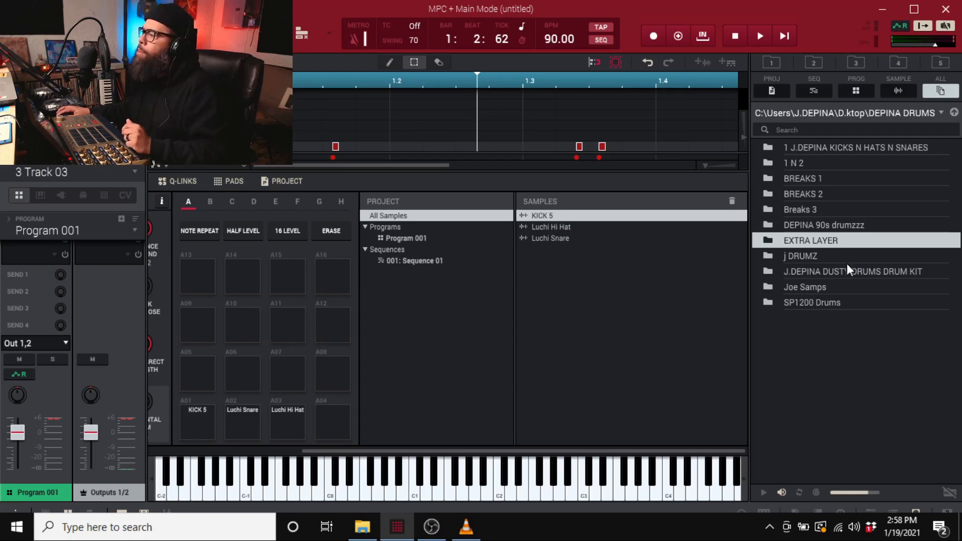
Step: Open the Joe Samps folder and load joey beats sample.wav into the project
double_click(806, 287)
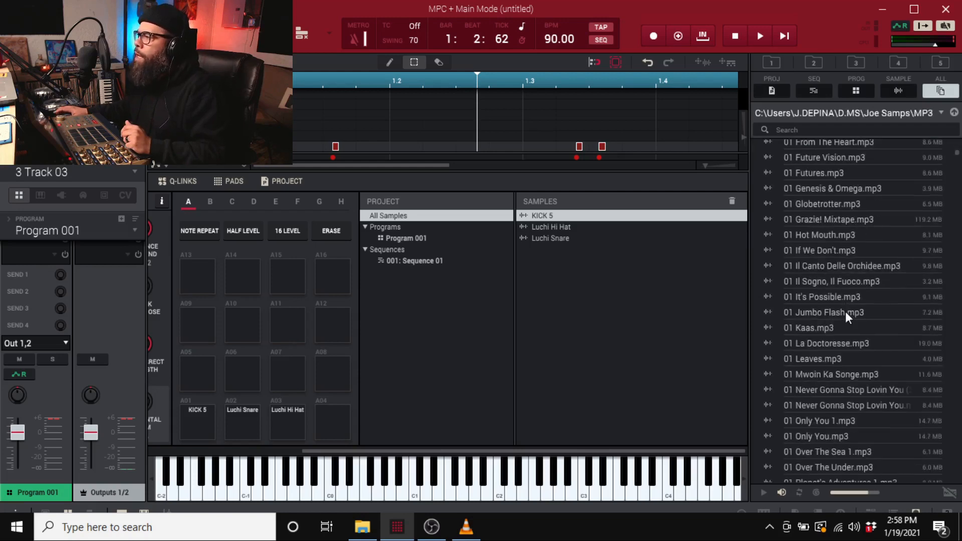
scroll(down, 3)
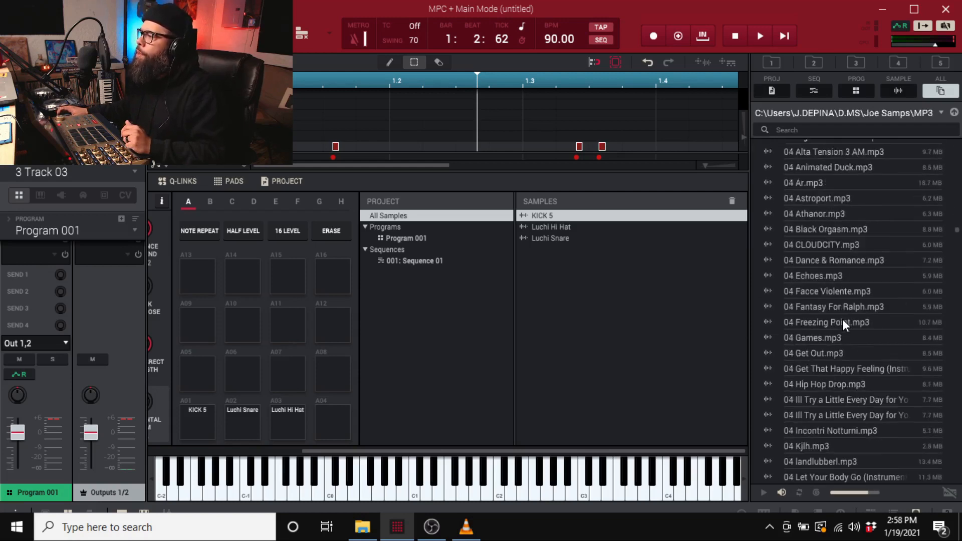
scroll(down, 3)
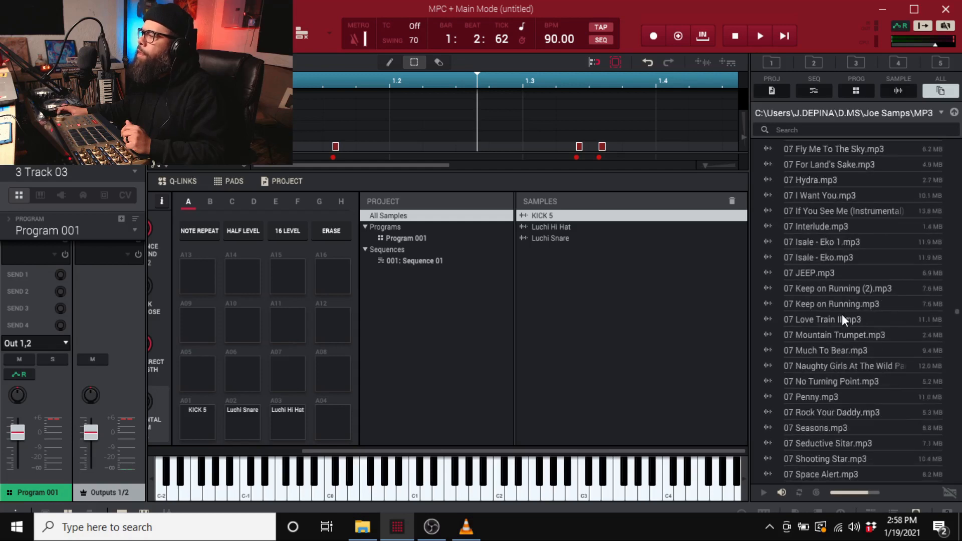
scroll(down, 3)
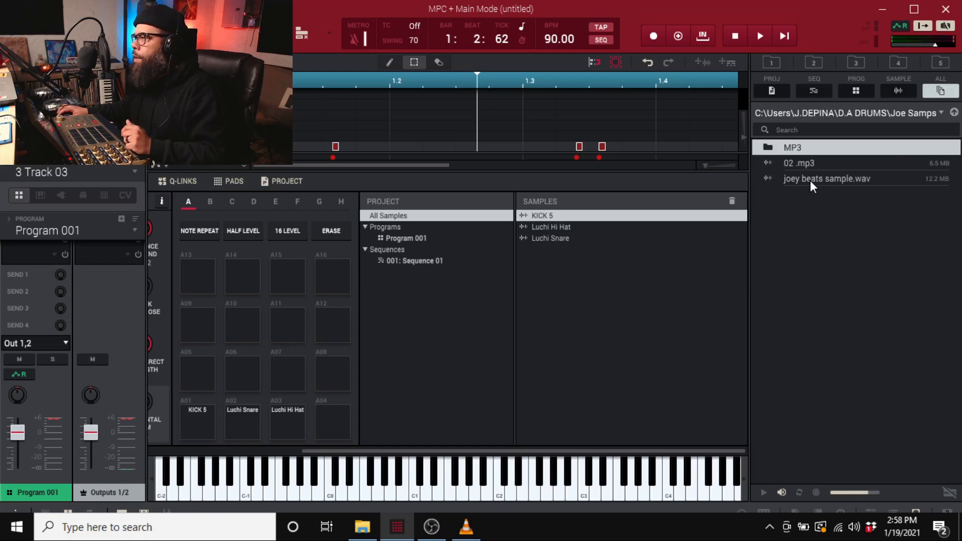
double_click(826, 178)
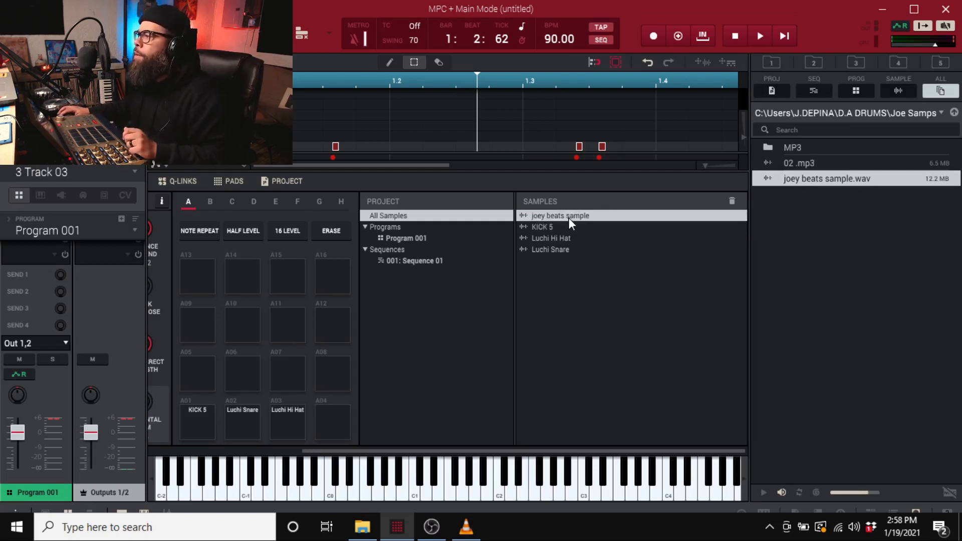
Step: Open joey beats sample in Sample Edit on the Chop tab
double_click(560, 215)
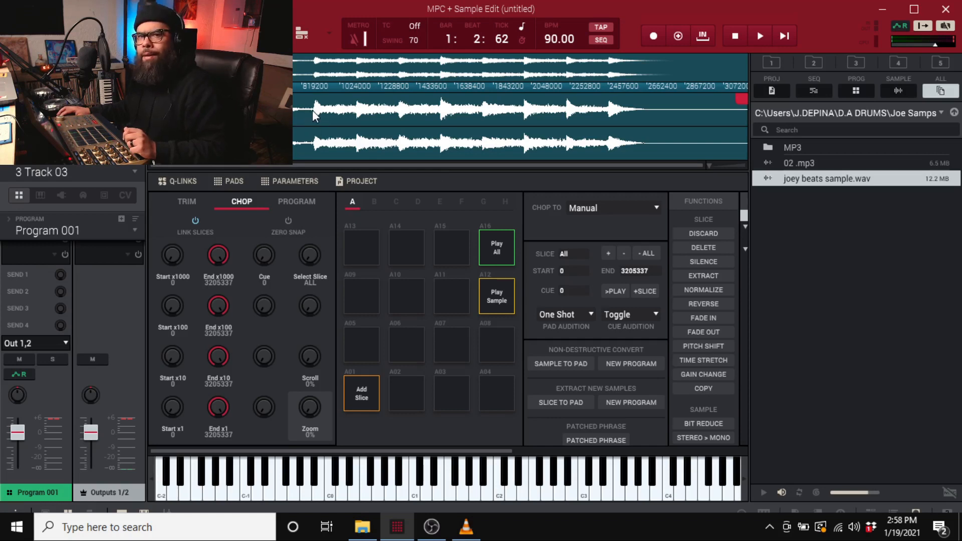
mouse_move(315, 126)
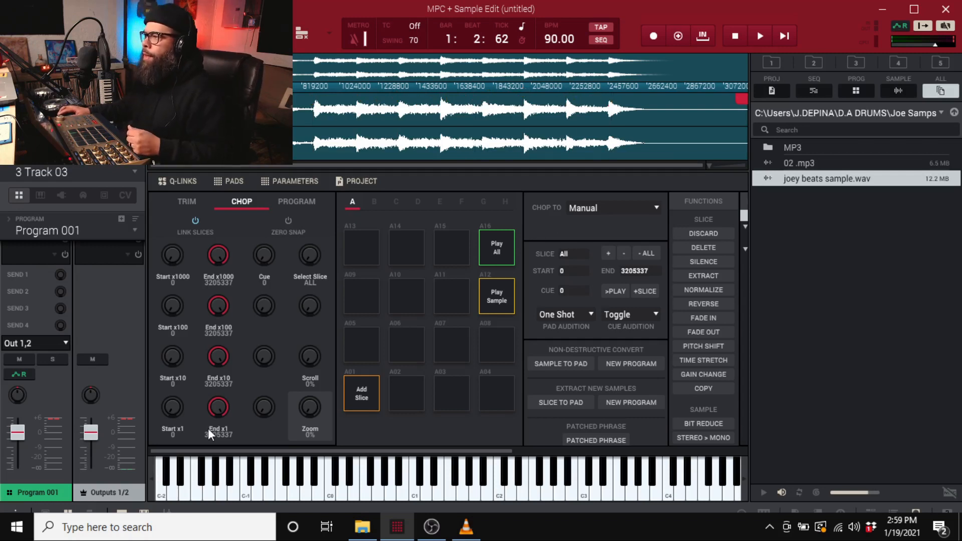
mouse_move(451, 169)
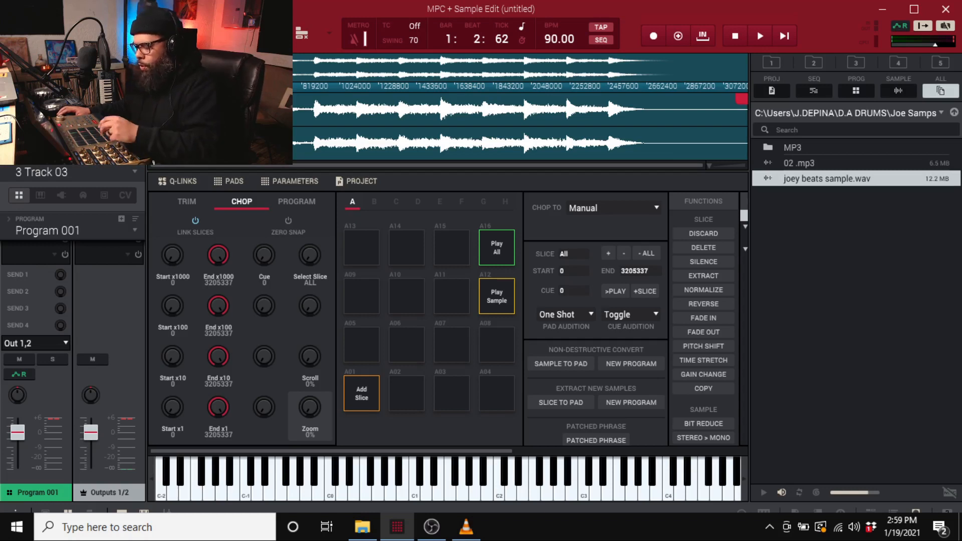
Step: Switch to Trim and back to Chop, slicing joey beats into slices 1–12
click(187, 201)
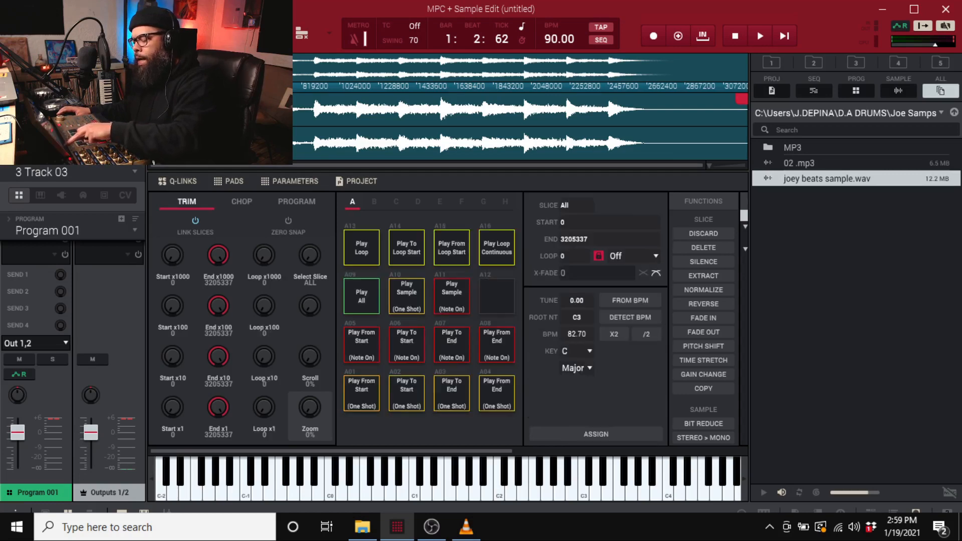
click(241, 201)
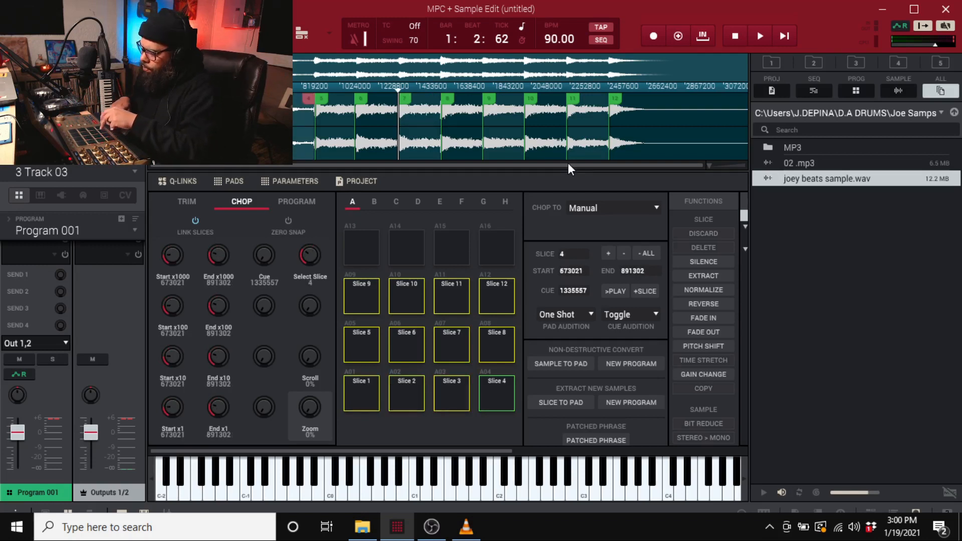
Step: Zoom into the waveform and refine start points of slices 7 and 4, reviewing slices 10 and 12
click(496, 344)
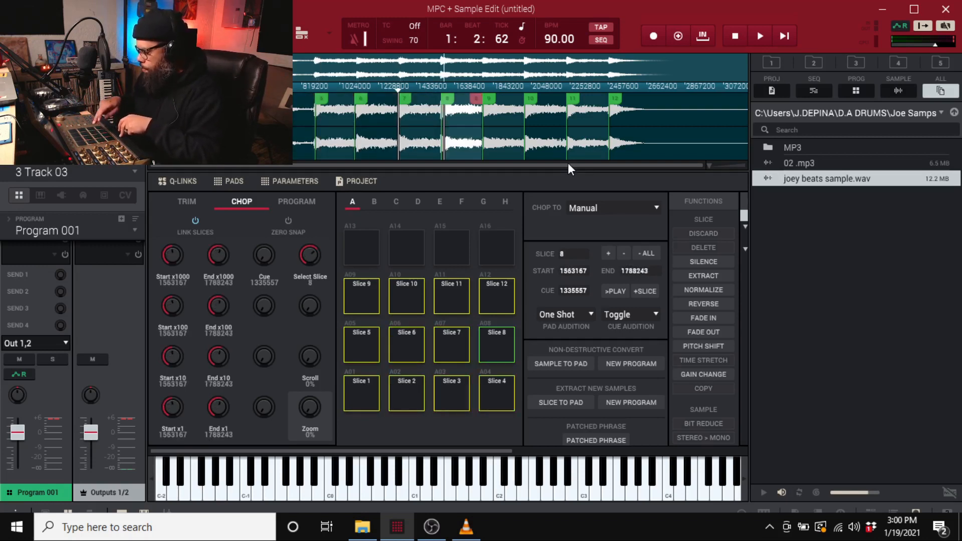
click(405, 344)
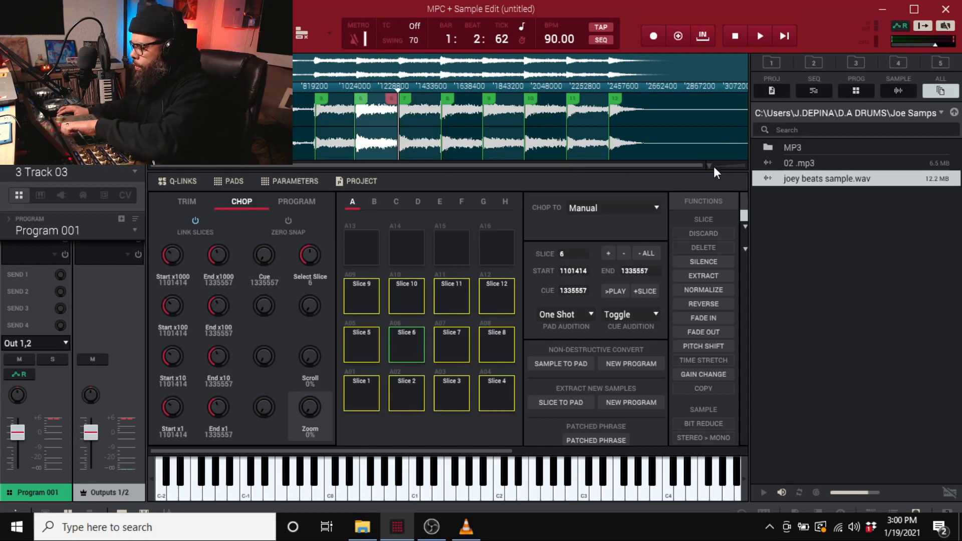
drag(309, 407, 310, 368)
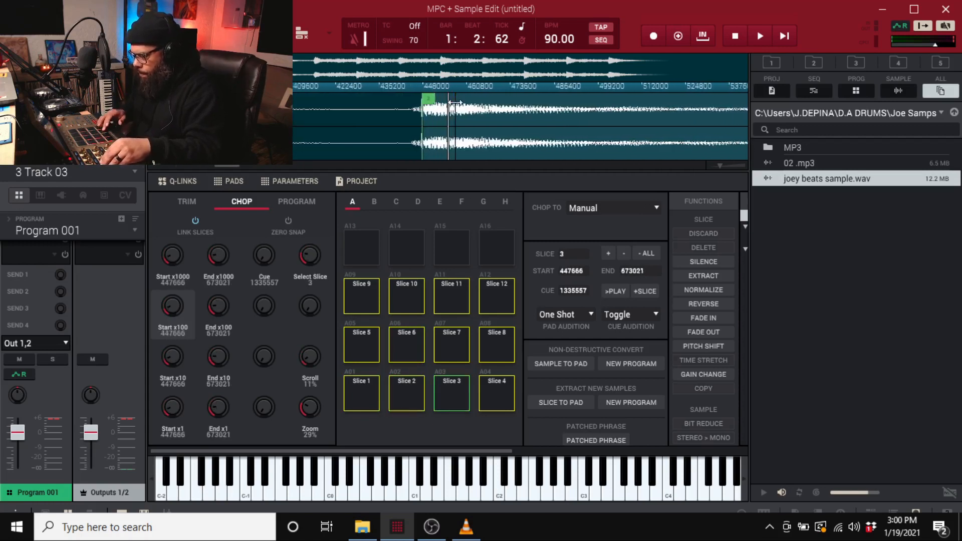
click(496, 393)
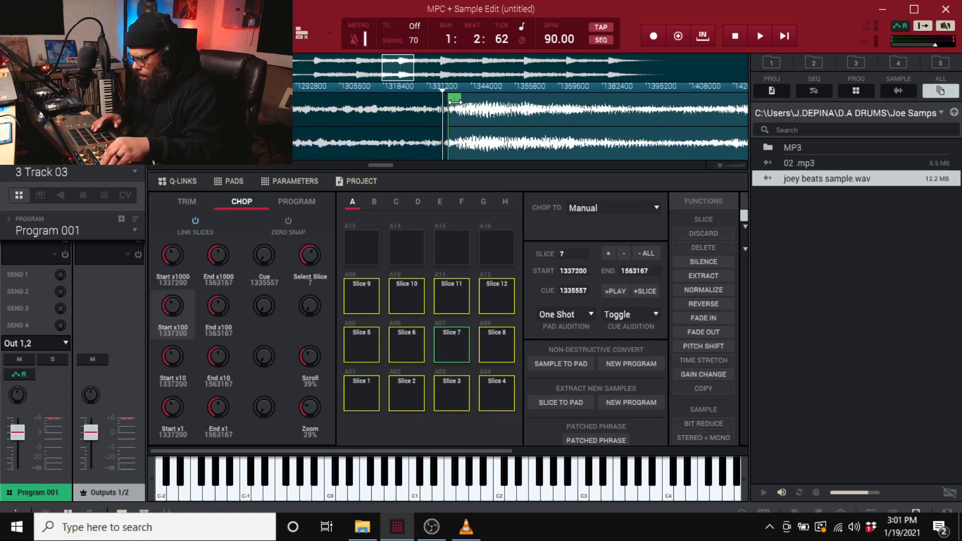
click(496, 344)
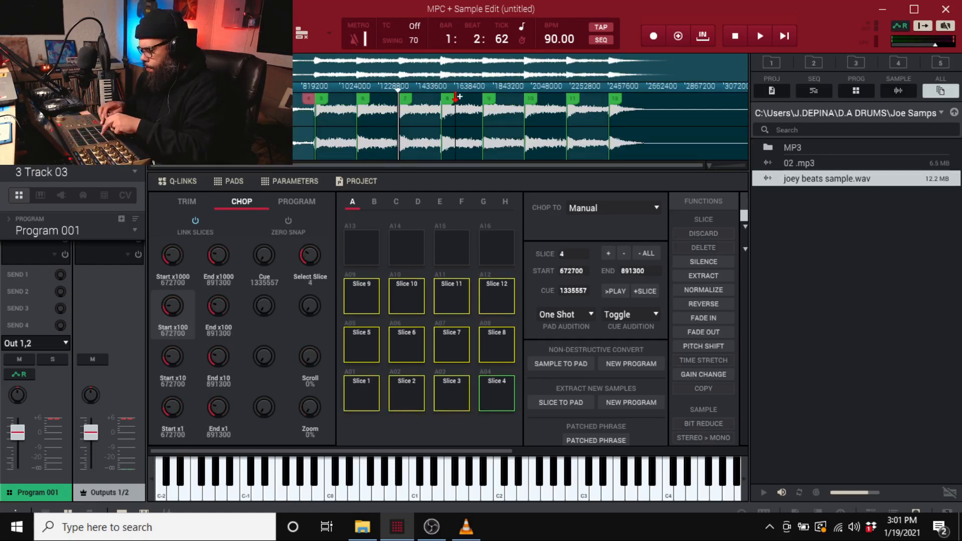
click(405, 295)
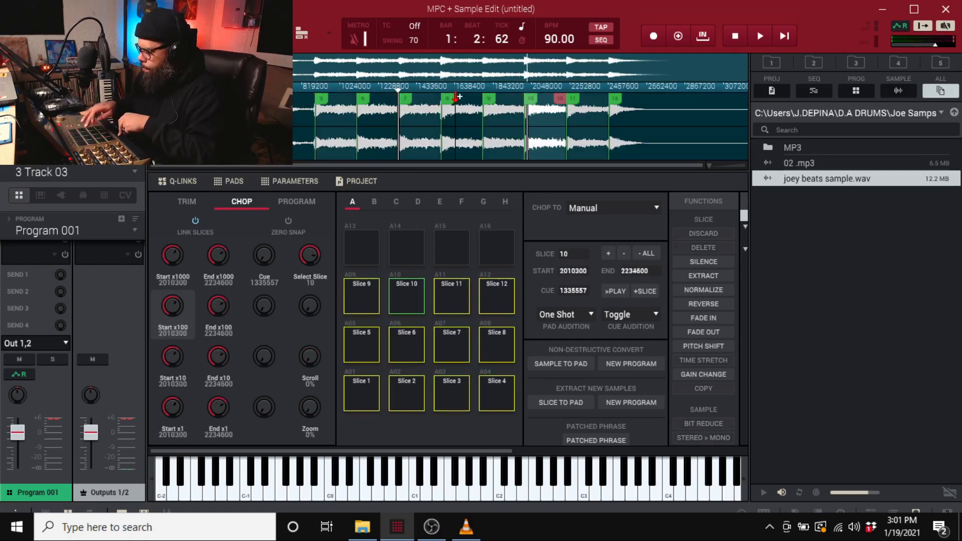
click(495, 296)
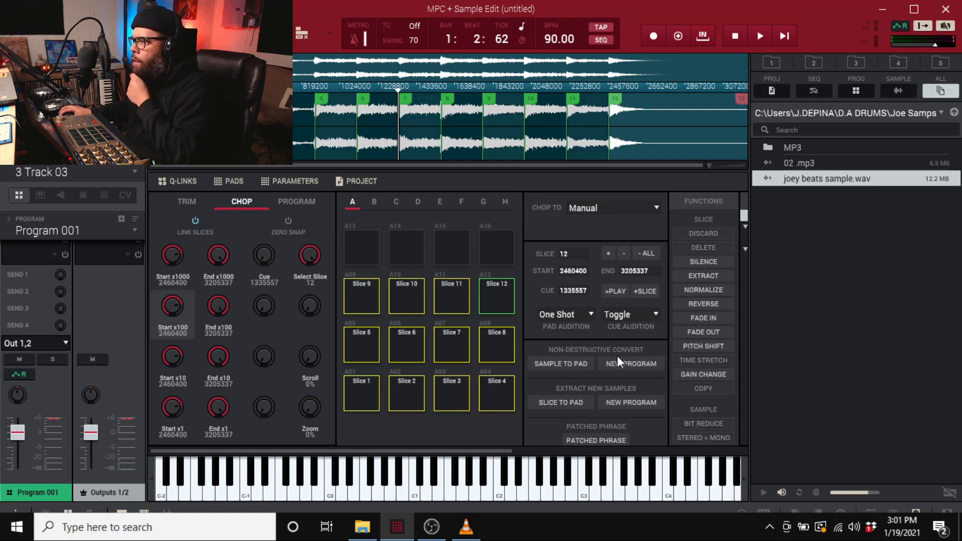
Step: Convert the slices into new drum program 'joey beats samplech' using Non-Destructive Slice
click(631, 363)
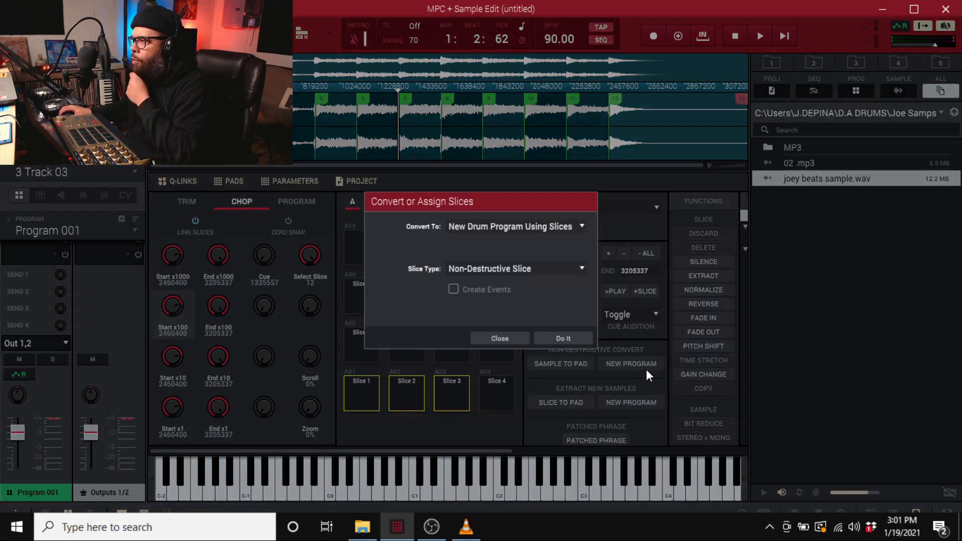
mouse_move(495, 232)
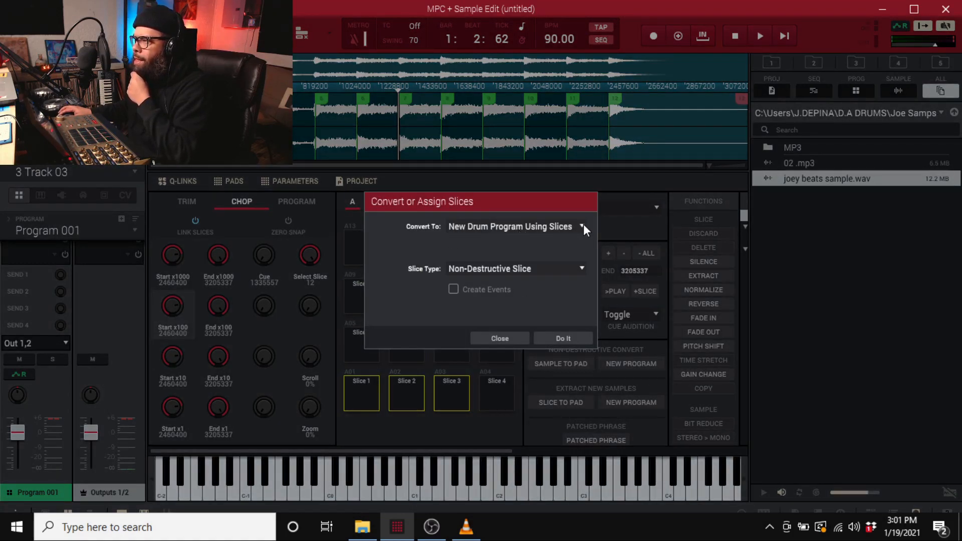
mouse_move(565, 252)
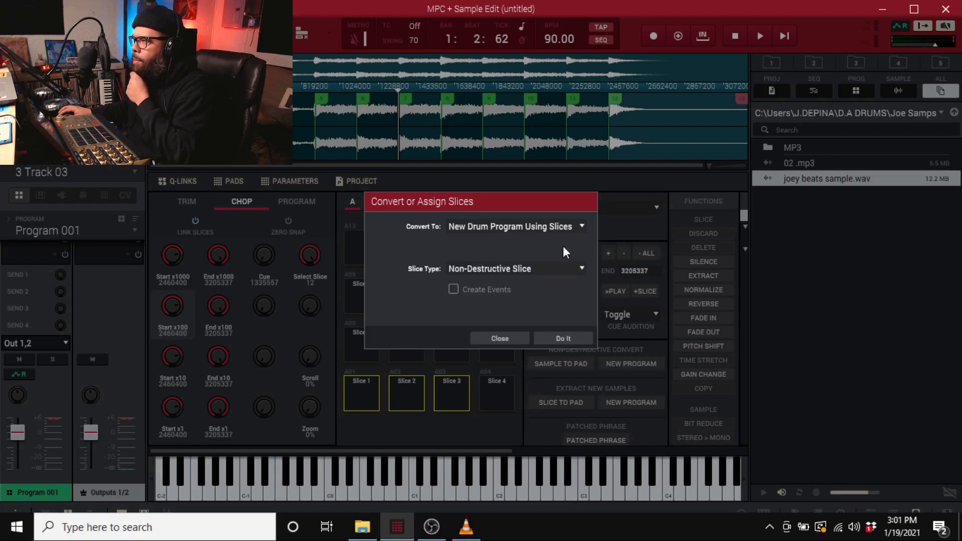
mouse_move(460, 275)
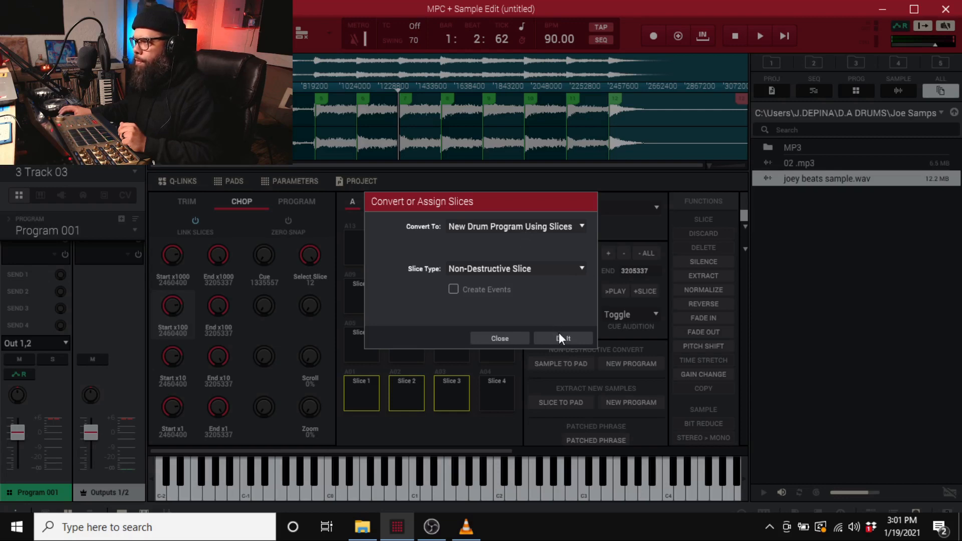
click(561, 338)
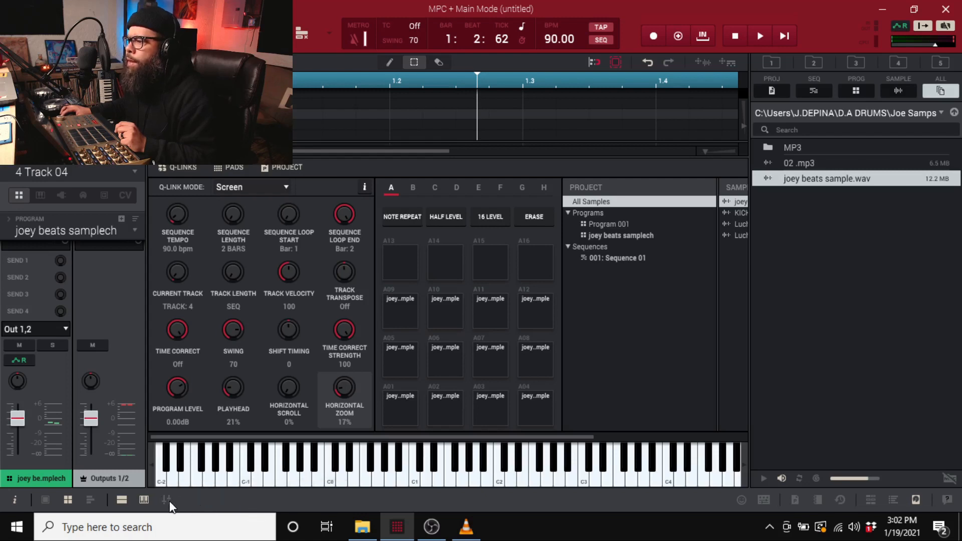
mouse_move(167, 500)
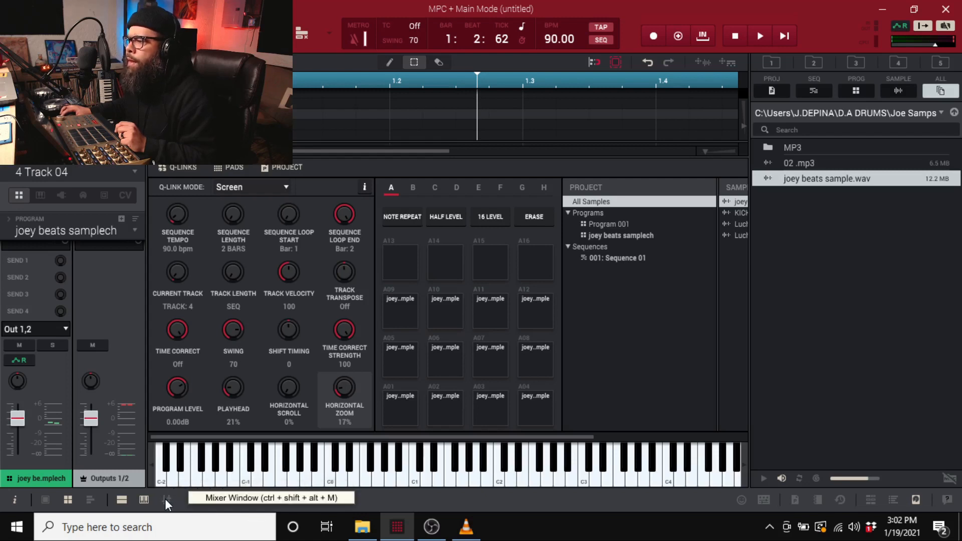
Step: In the Mixer, choose AIR Compressor under Dynamics for the joey beats samplech channel's first insert
click(167, 499)
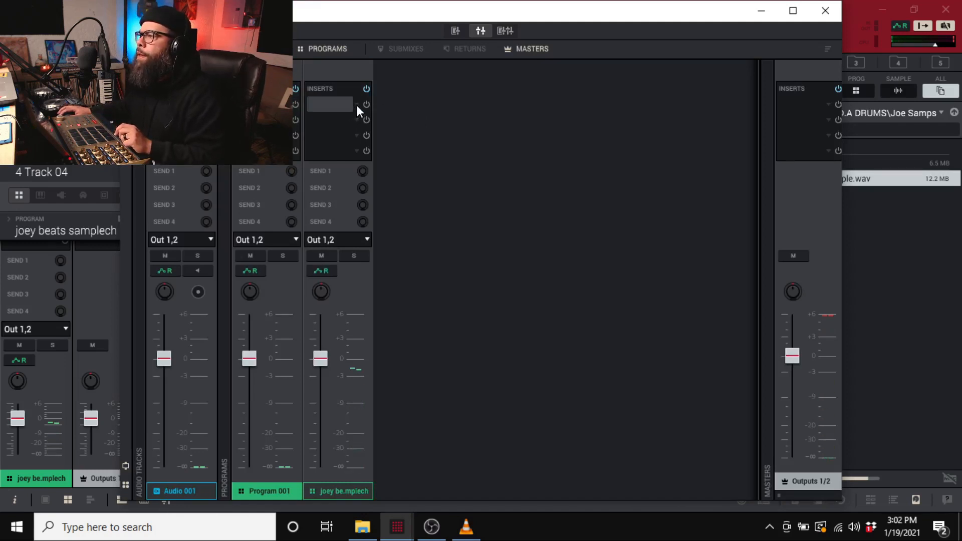
click(329, 104)
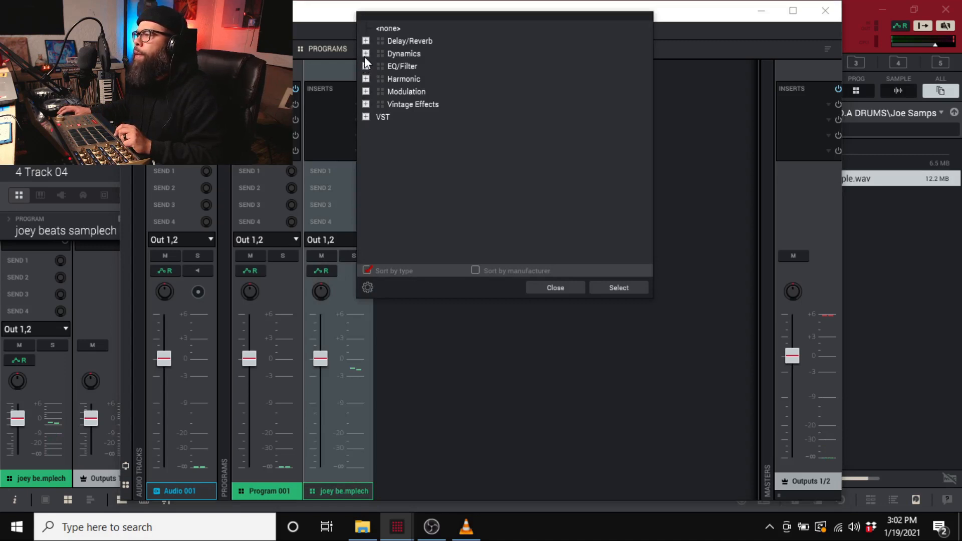
click(366, 53)
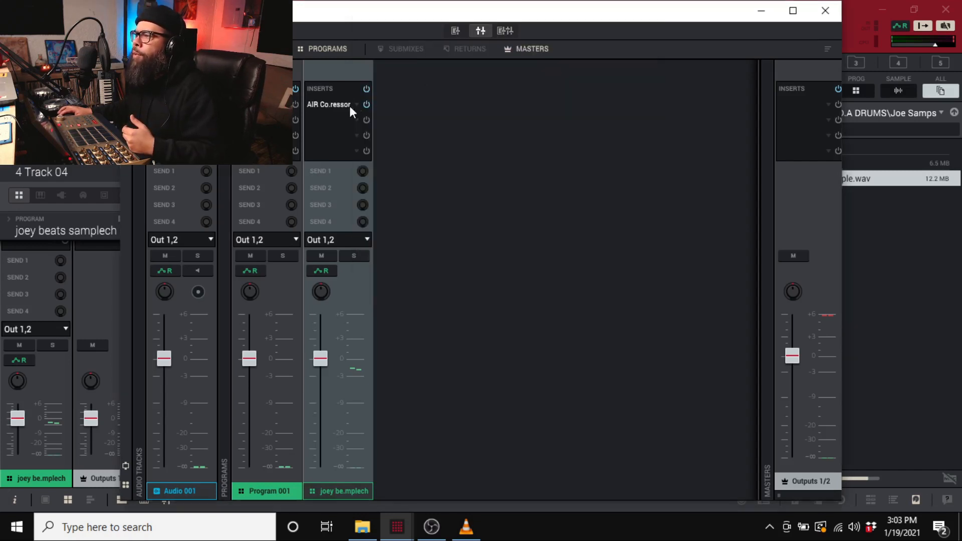
Step: Reopen the first insert's AIR Compressor settings, reposition the window, then close it
click(330, 104)
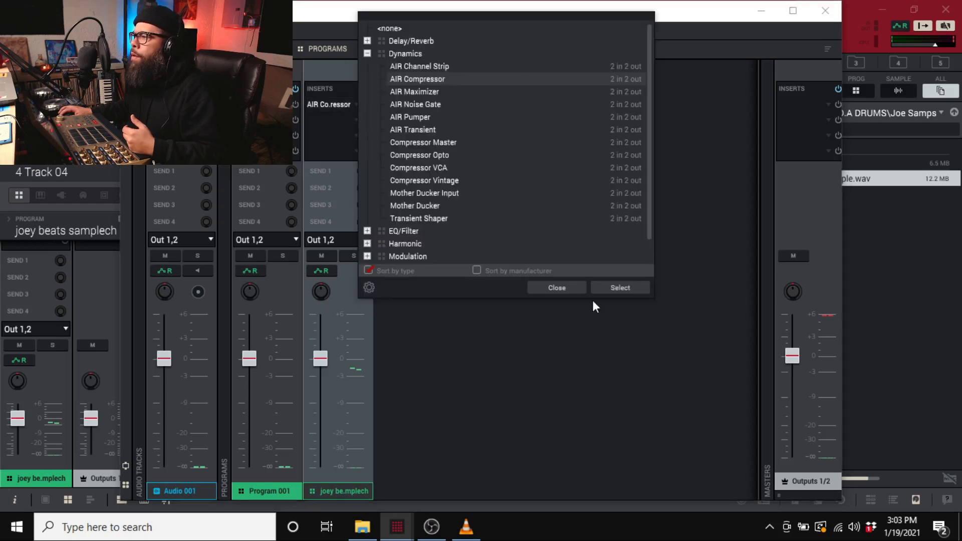
click(620, 288)
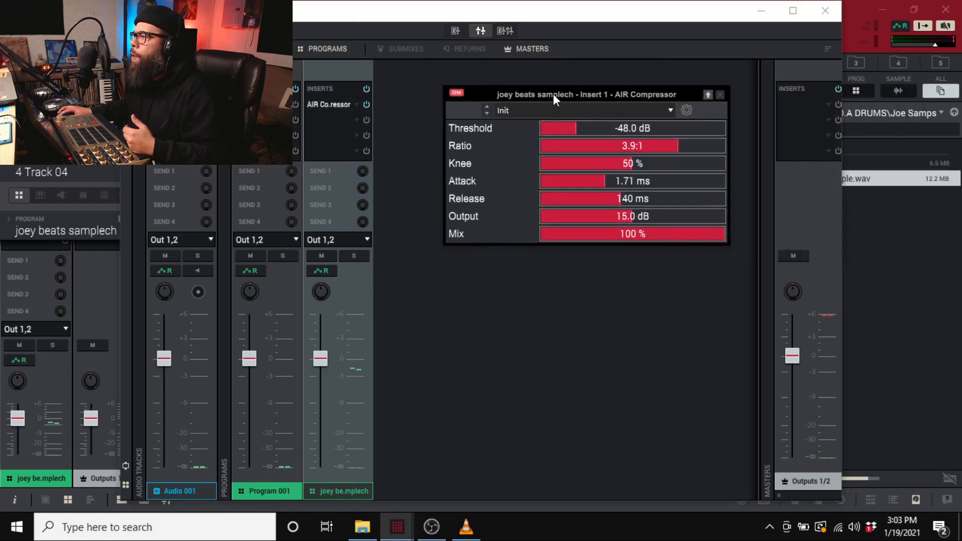
drag(583, 95, 556, 84)
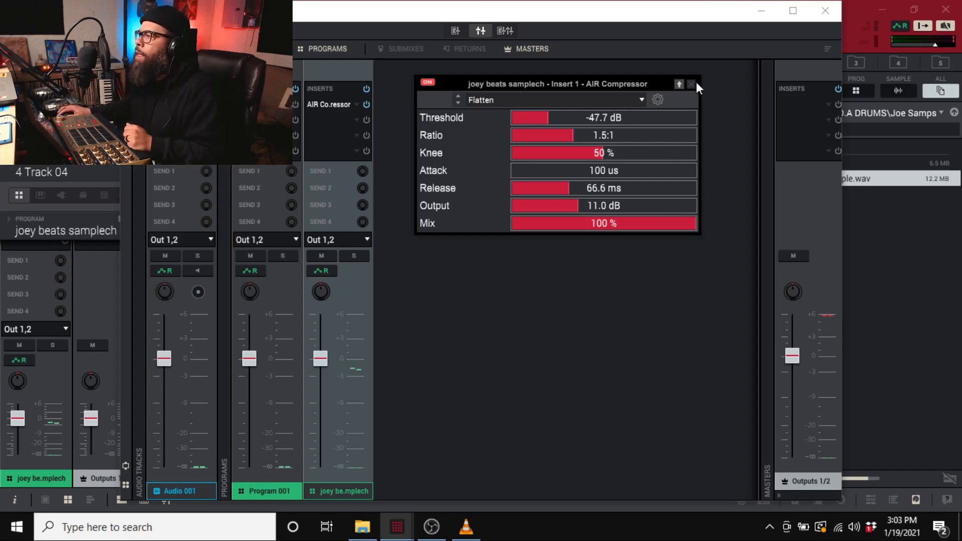
click(692, 84)
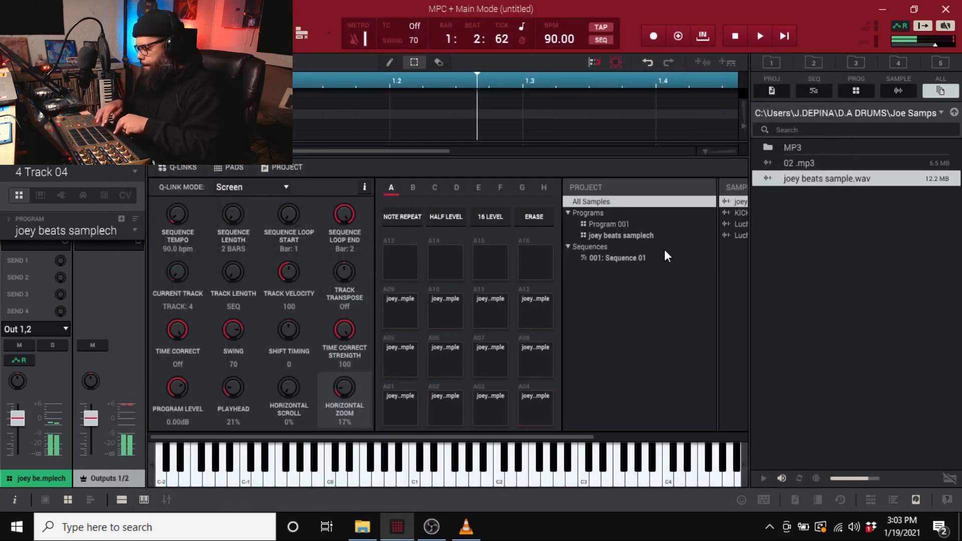
click(400, 312)
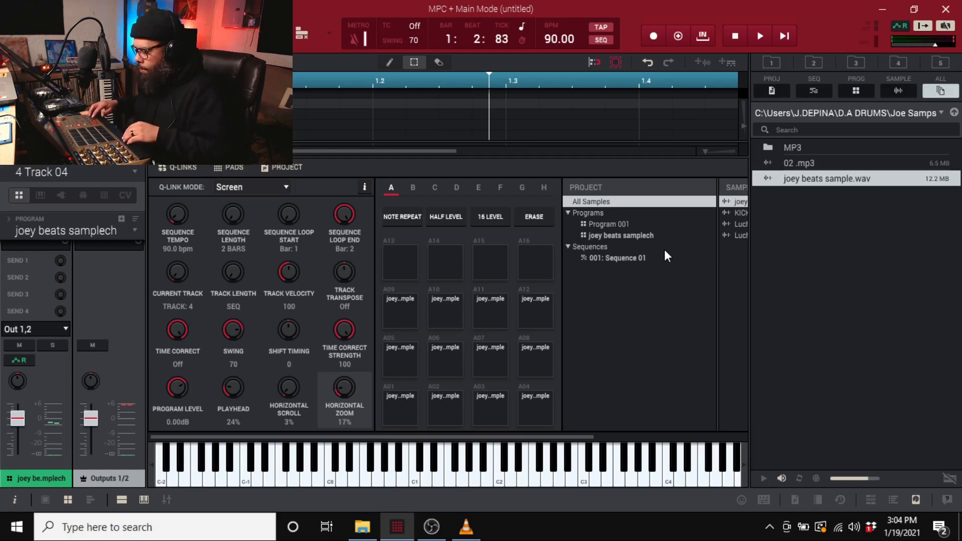
click(760, 36)
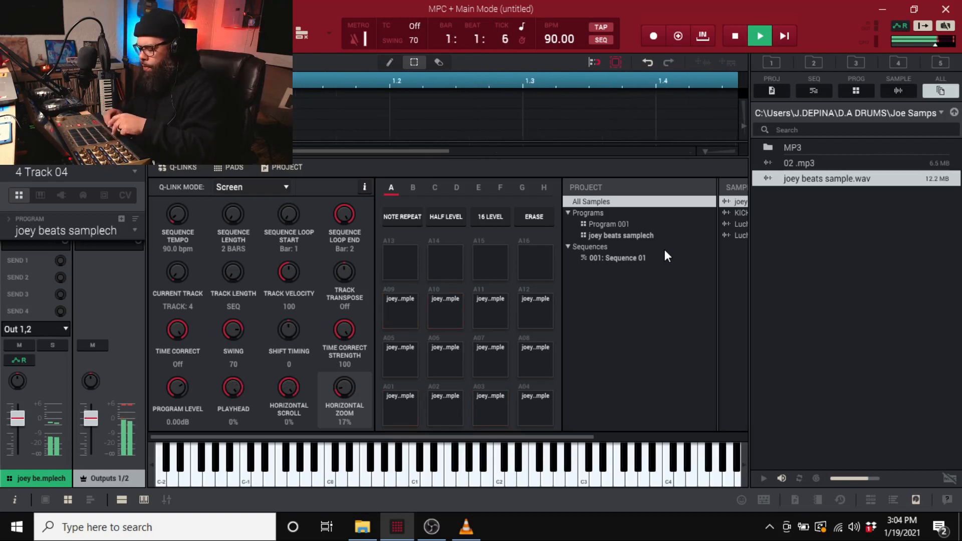
click(735, 36)
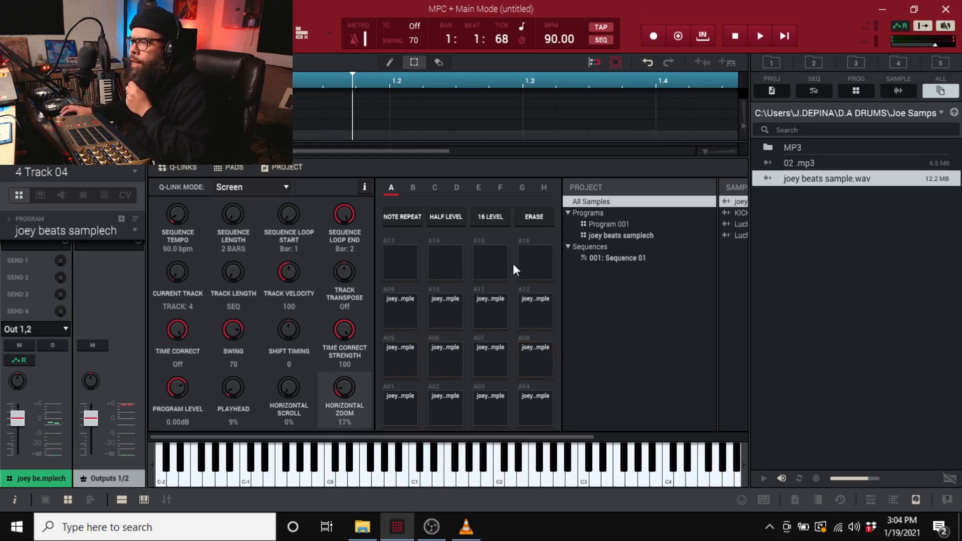
mouse_move(164, 500)
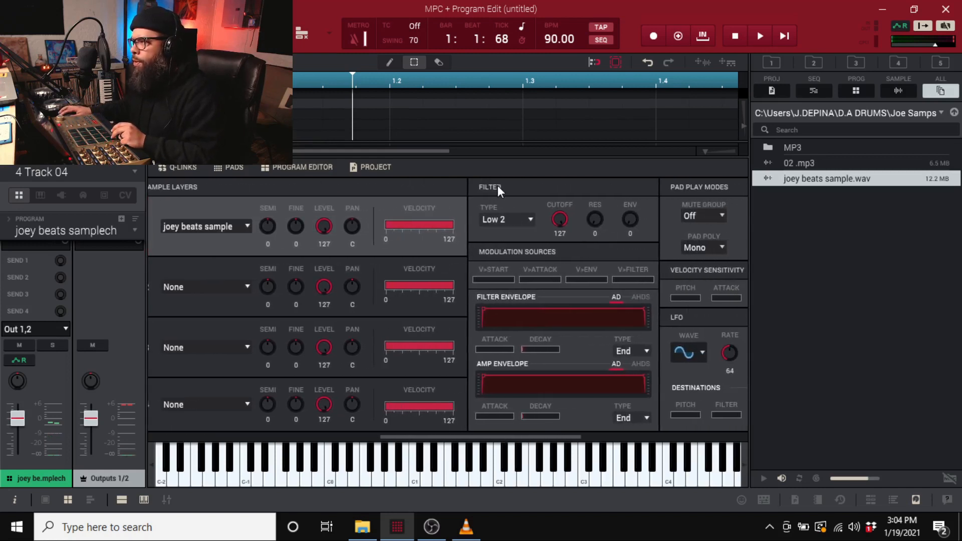
mouse_move(498, 198)
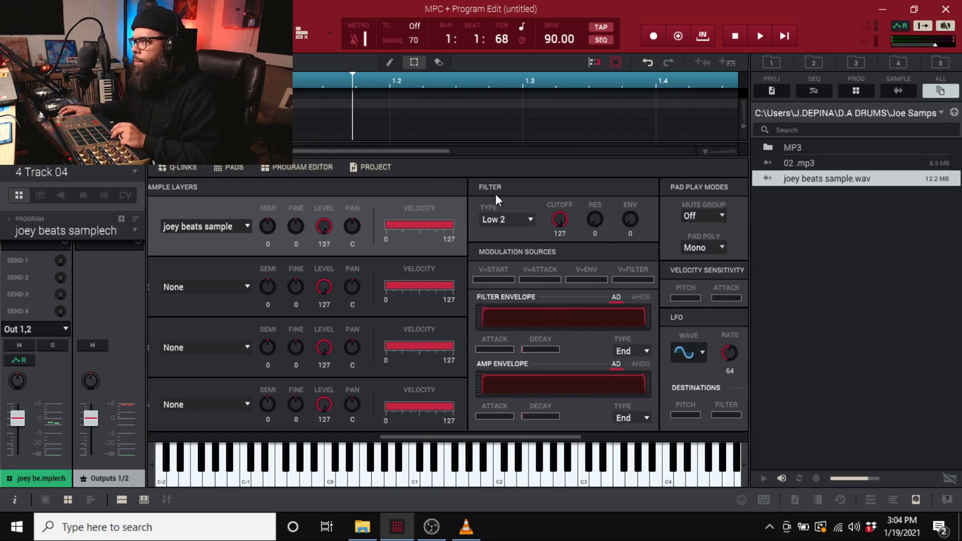
mouse_move(484, 420)
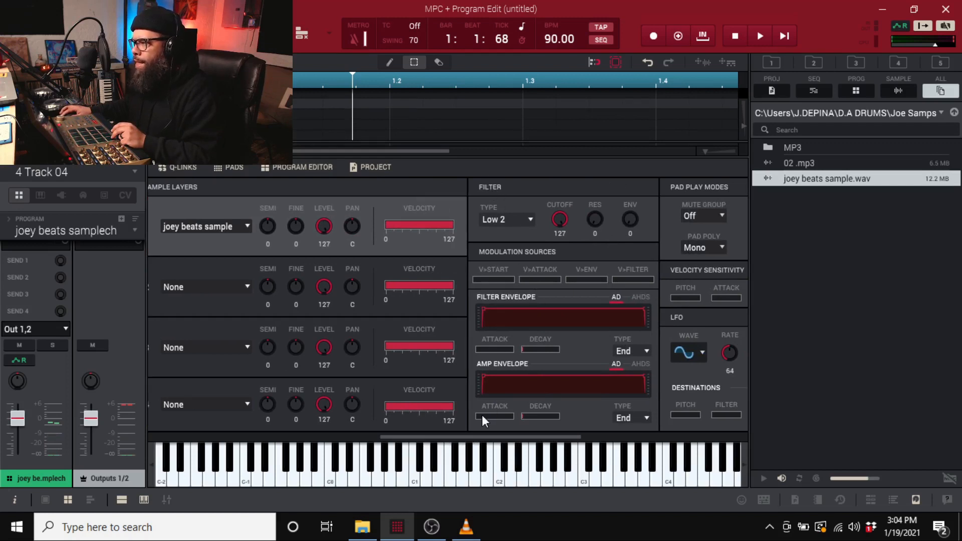
click(454, 457)
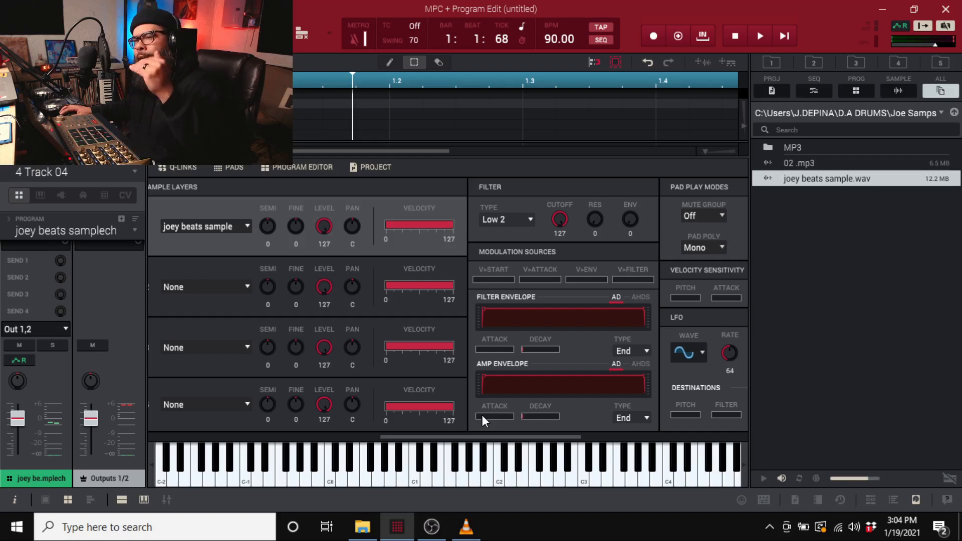
drag(494, 417, 480, 416)
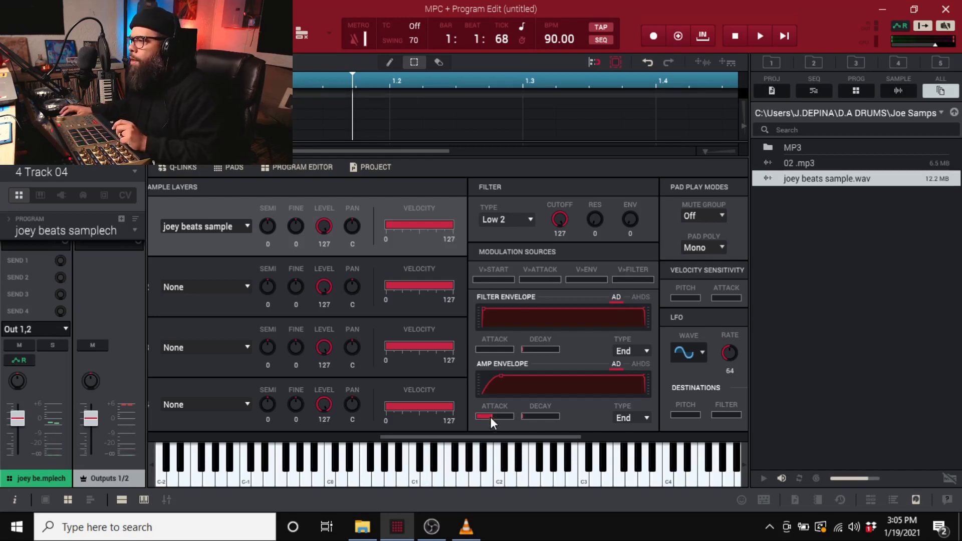
drag(494, 421, 460, 427)
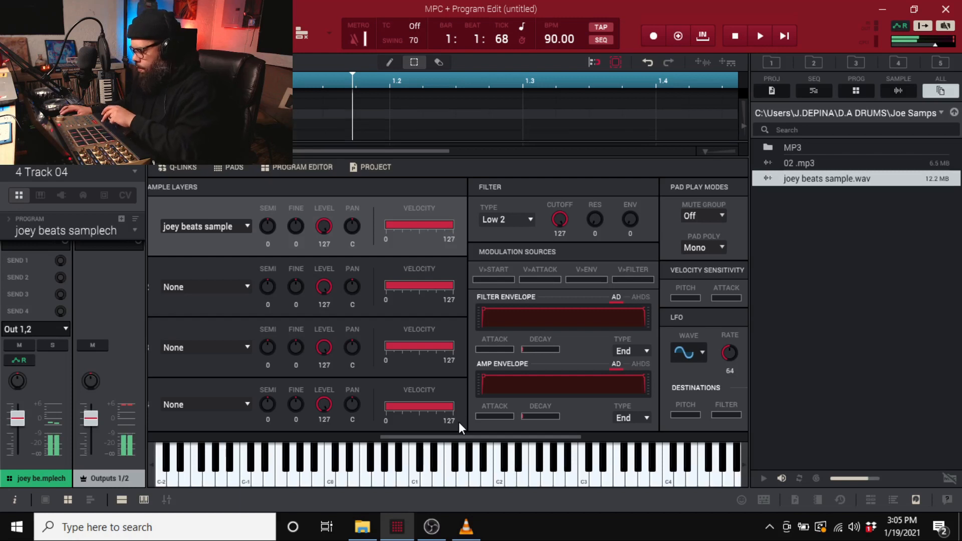
drag(460, 419, 494, 419)
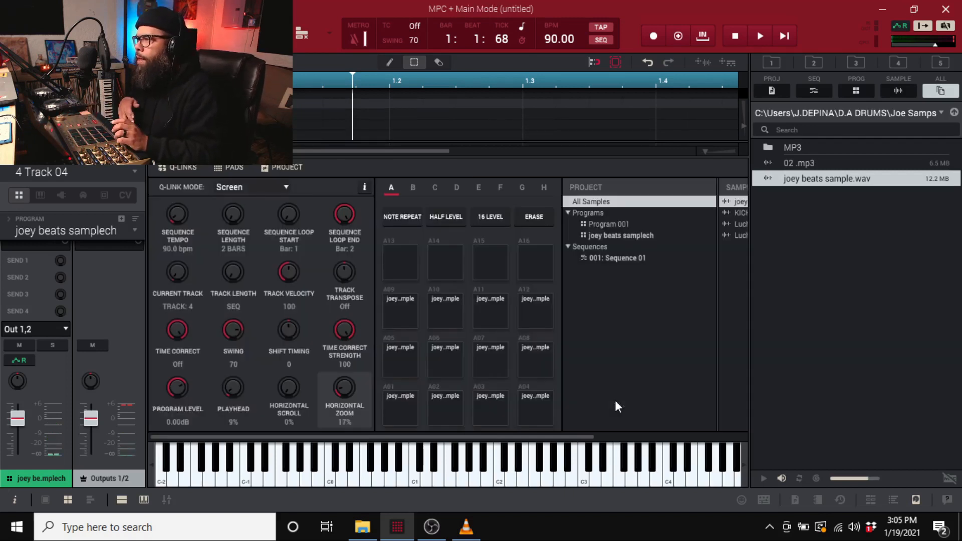
Step: Audition the lengthened 8-bar sequence by starting and stopping playback several times
click(760, 36)
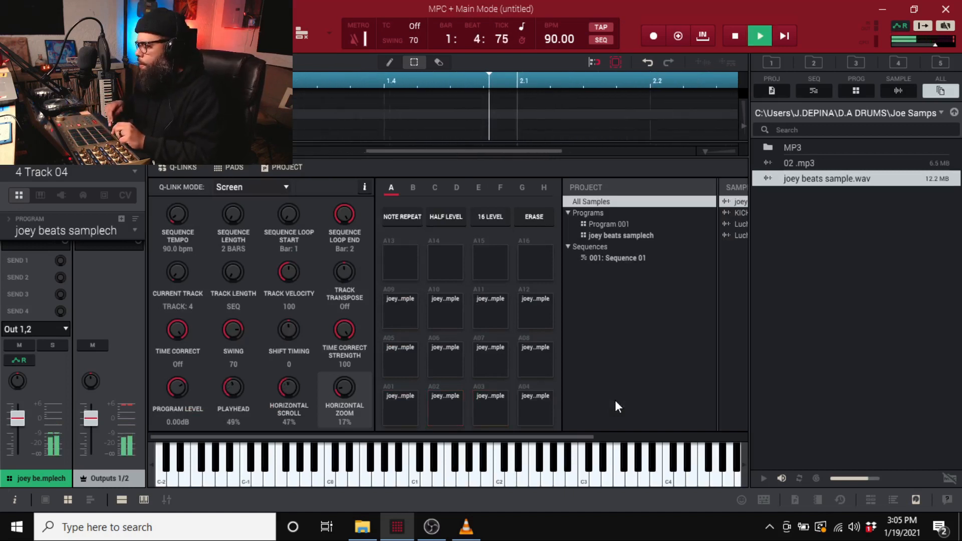
click(735, 35)
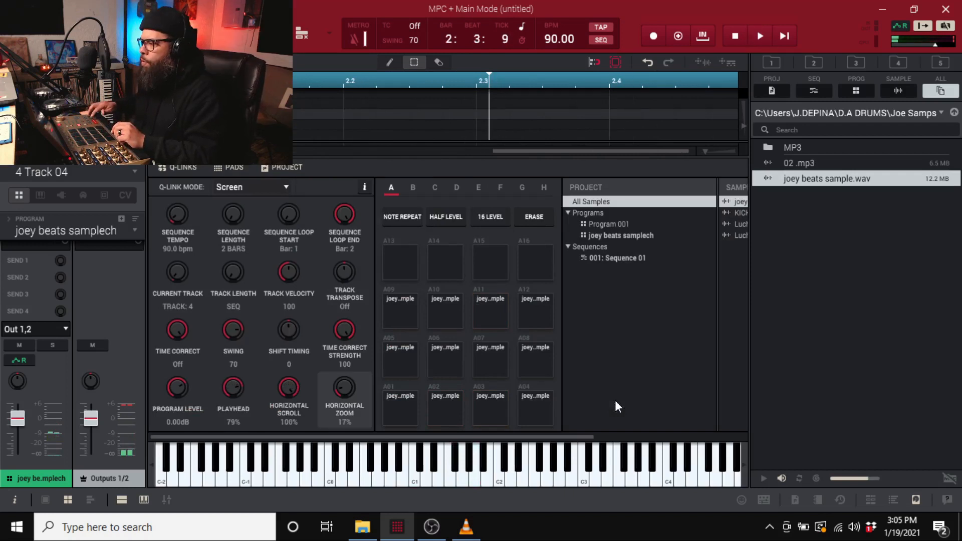
click(760, 35)
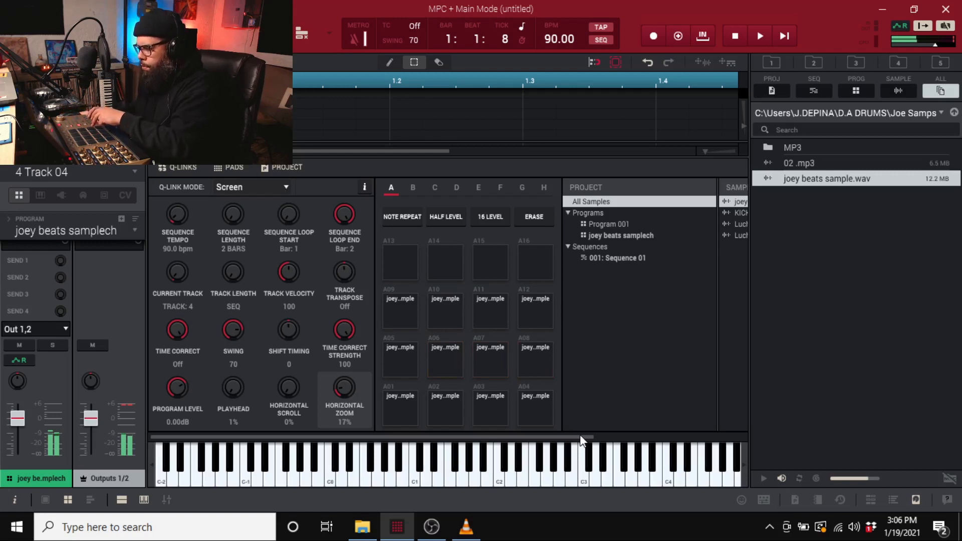
click(760, 35)
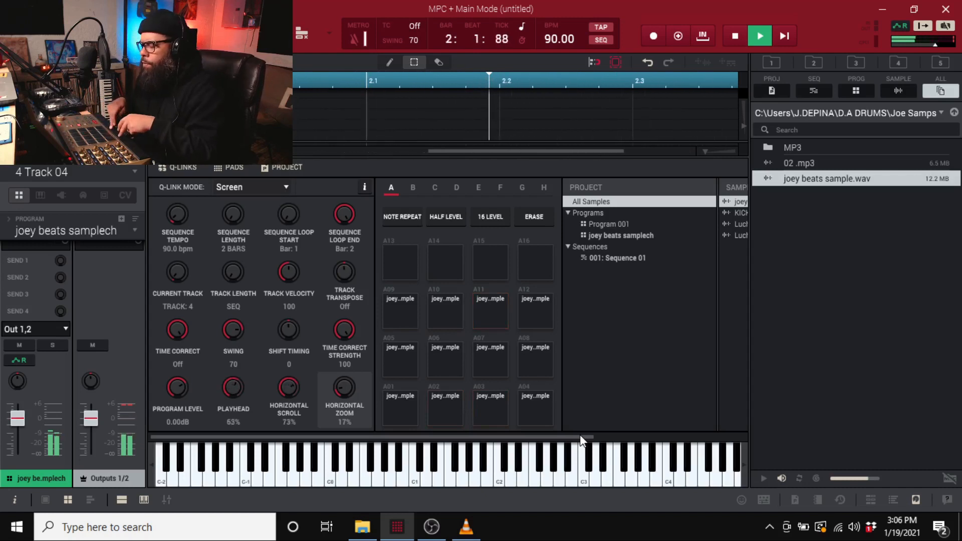
click(734, 35)
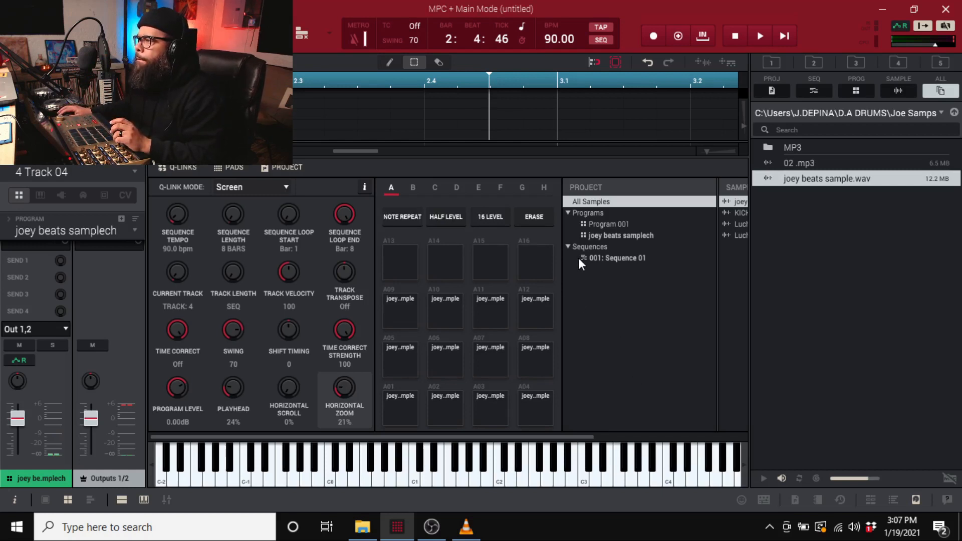
mouse_move(667, 267)
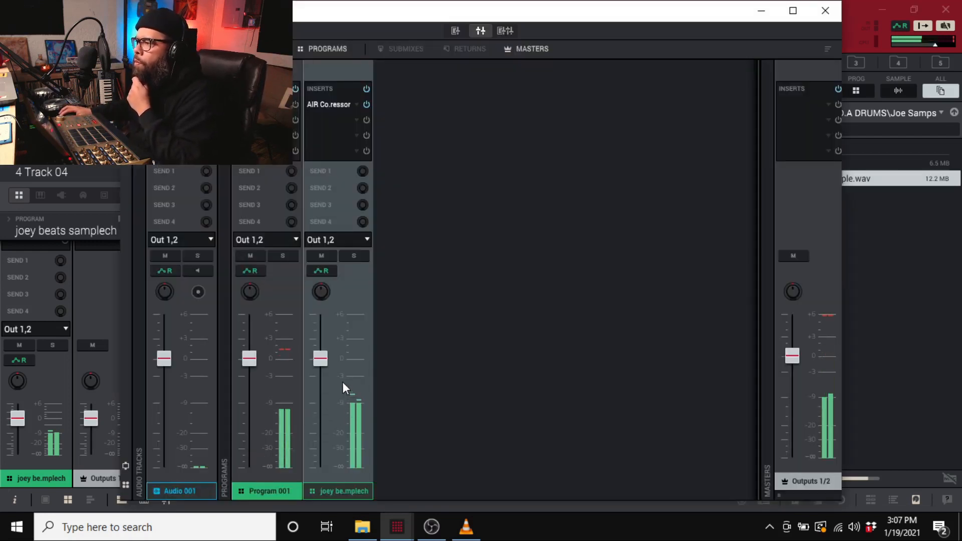
Step: Drag the joey beats samplech fader to -1.18 dB, then back up to about -0.36 dB
drag(321, 356, 320, 365)
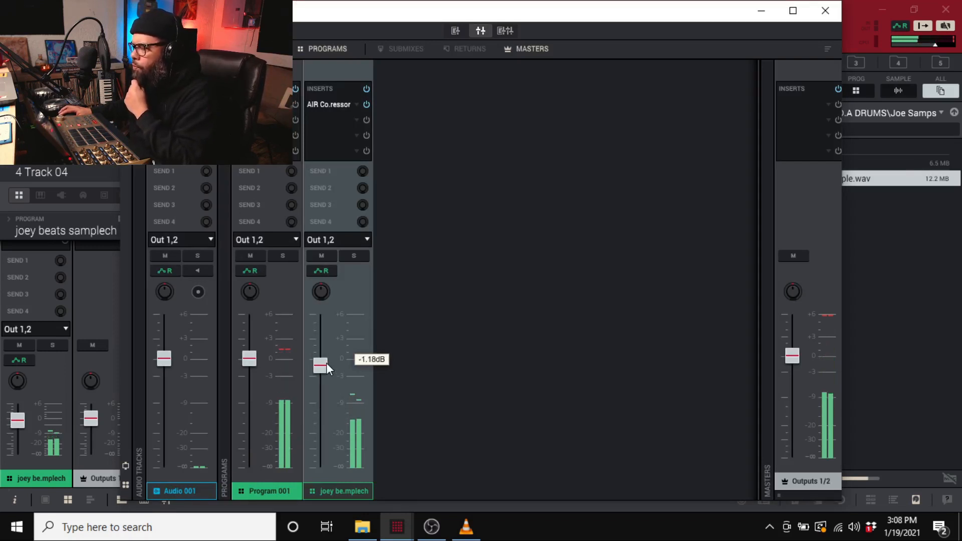
drag(320, 367, 320, 361)
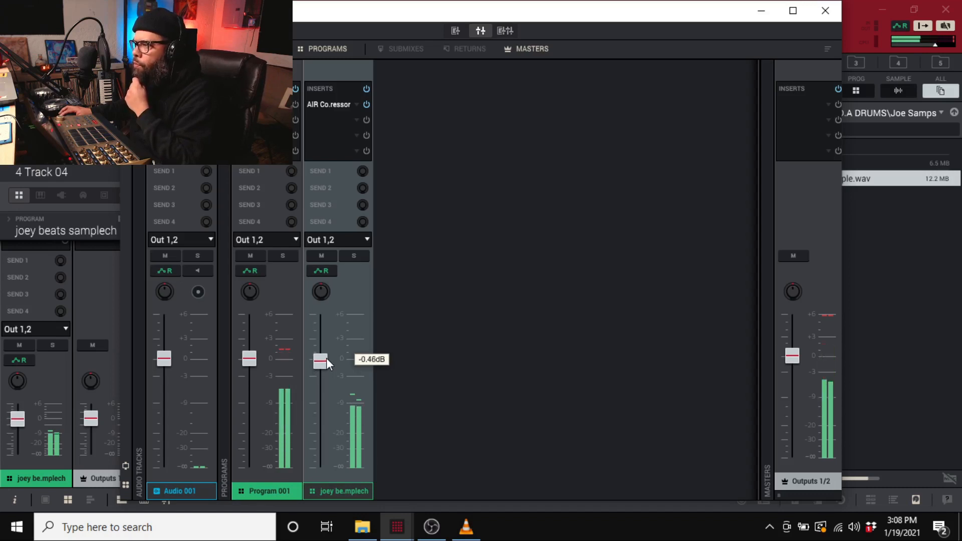
drag(320, 361, 321, 359)
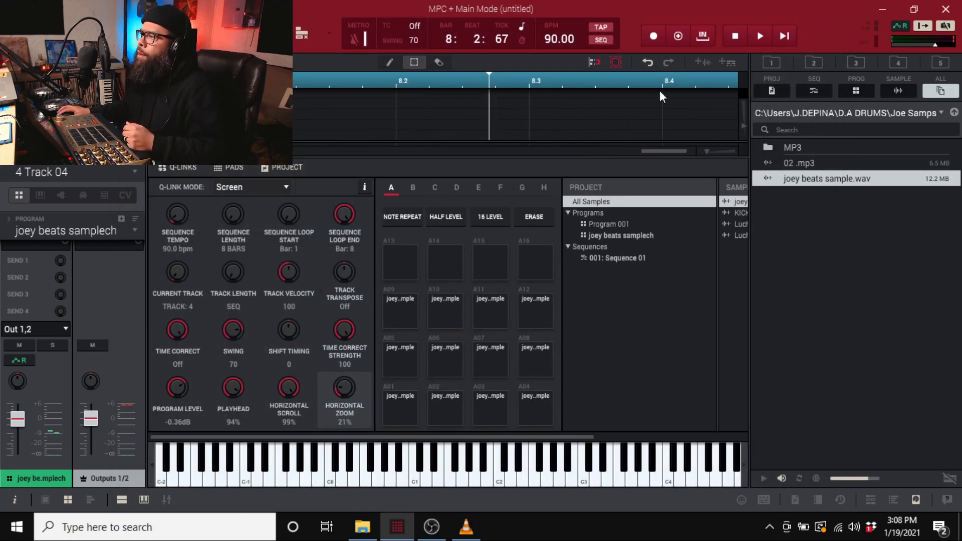
mouse_move(396, 276)
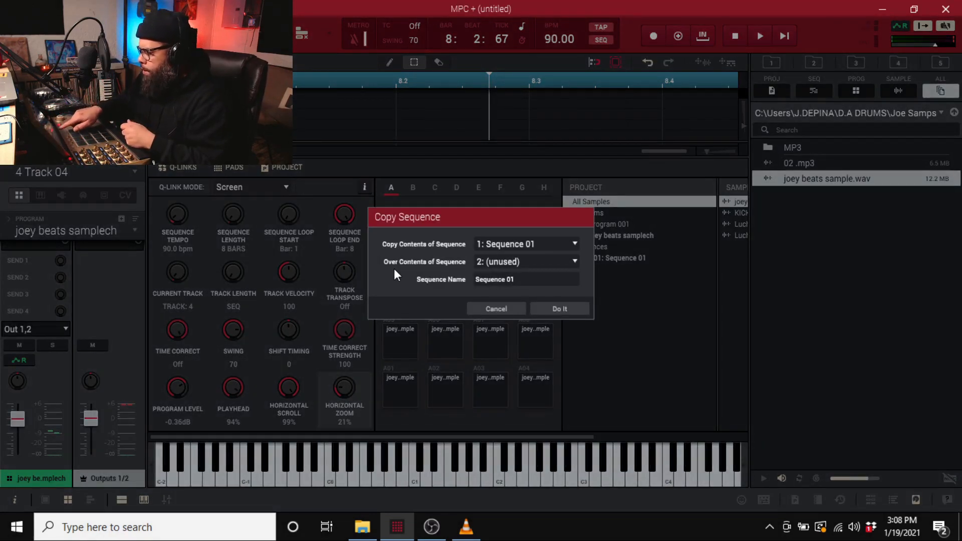
Step: Copy Sequence 01 into sequence 2, then bring up the Erase settings
click(558, 308)
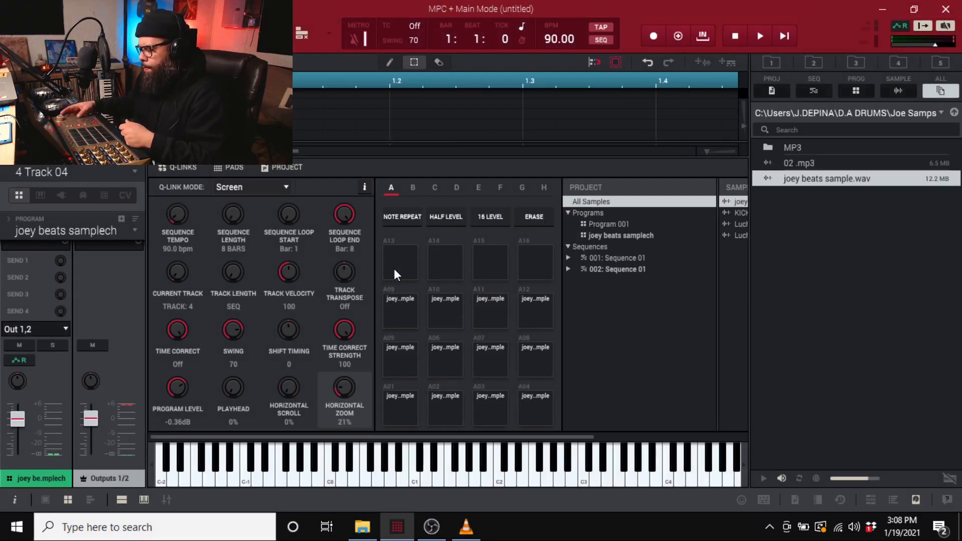
click(760, 36)
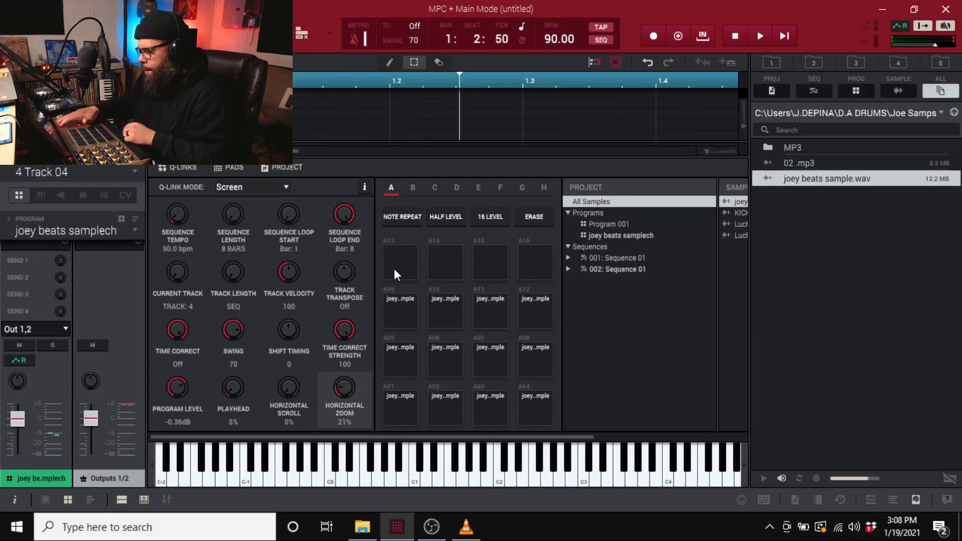
click(534, 217)
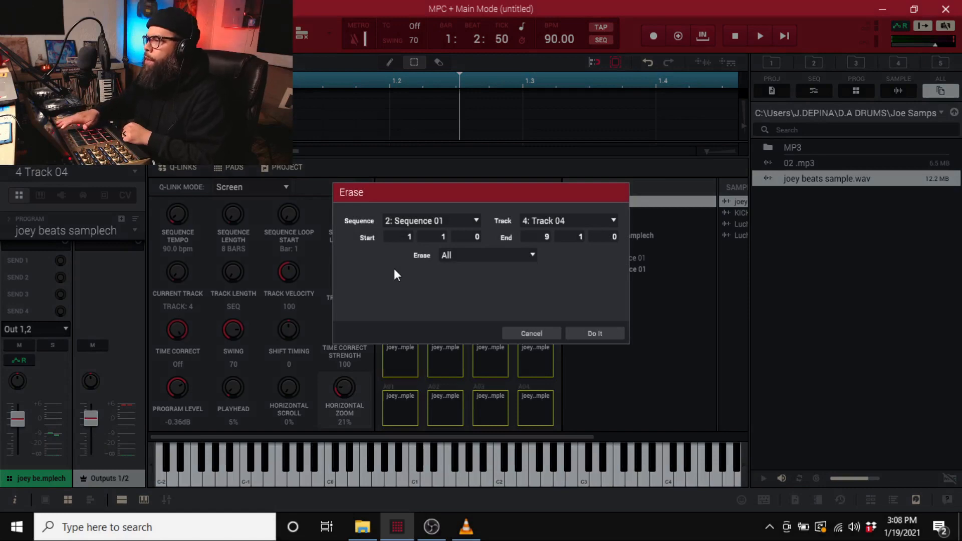
Step: Run Erase All on Track 4 of Sequence 2
click(593, 333)
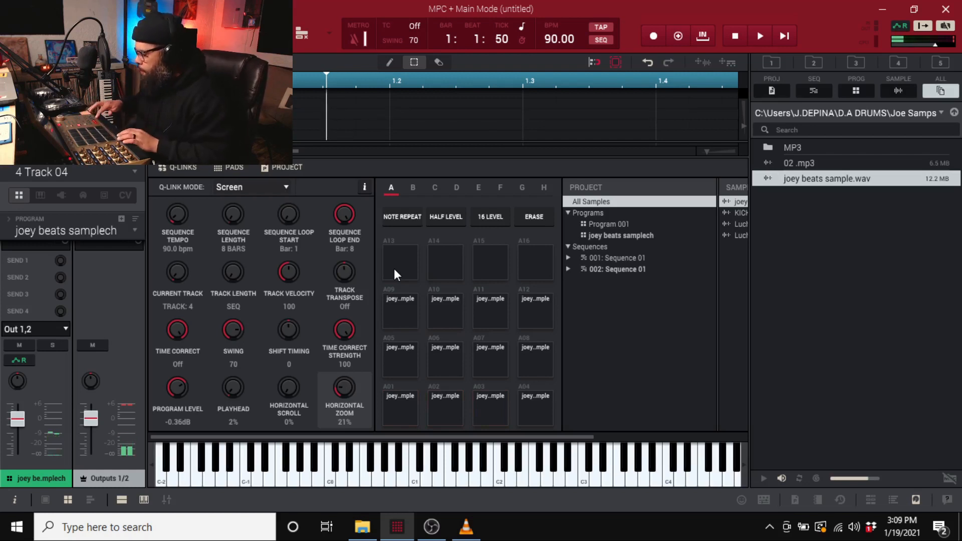
Step: Play the second sequence and record a few joey beats slice hits onto track 4
click(760, 35)
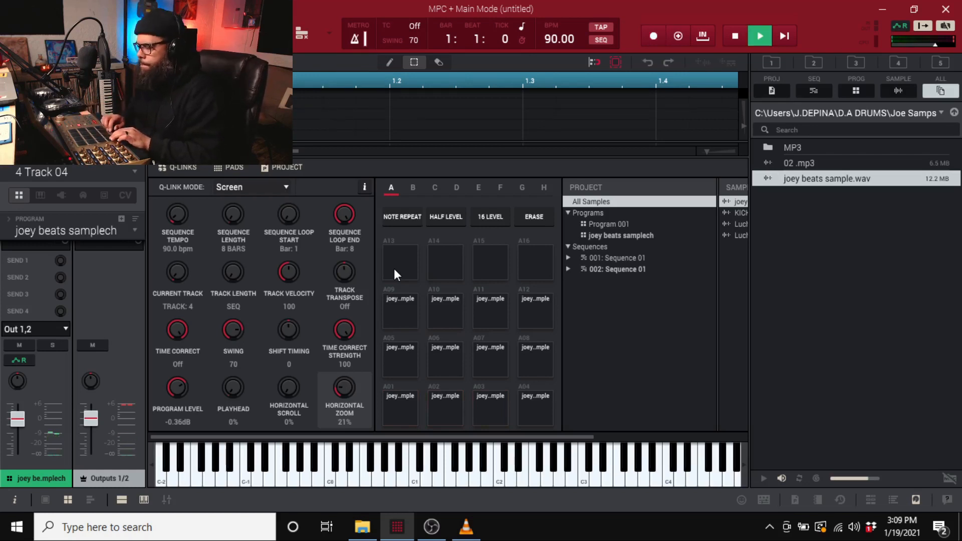
click(653, 35)
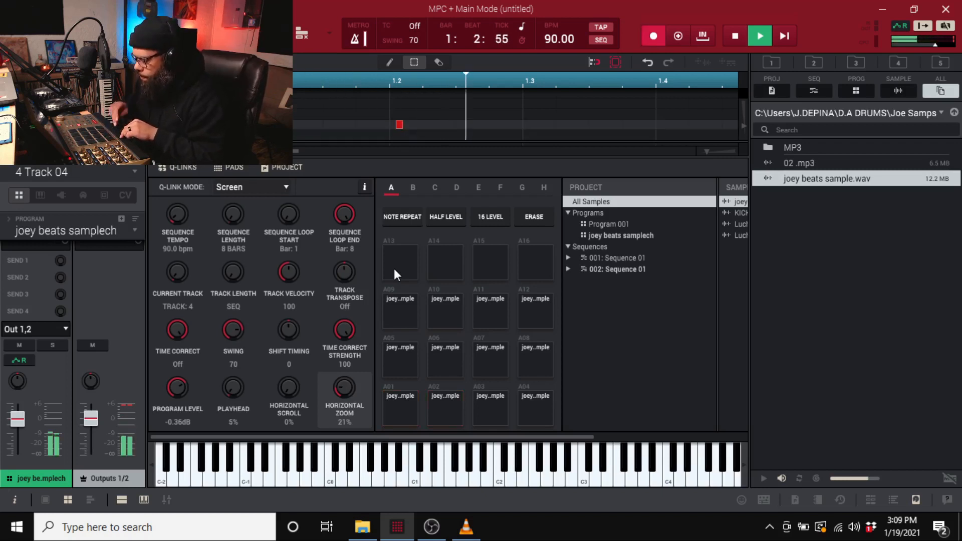
click(735, 35)
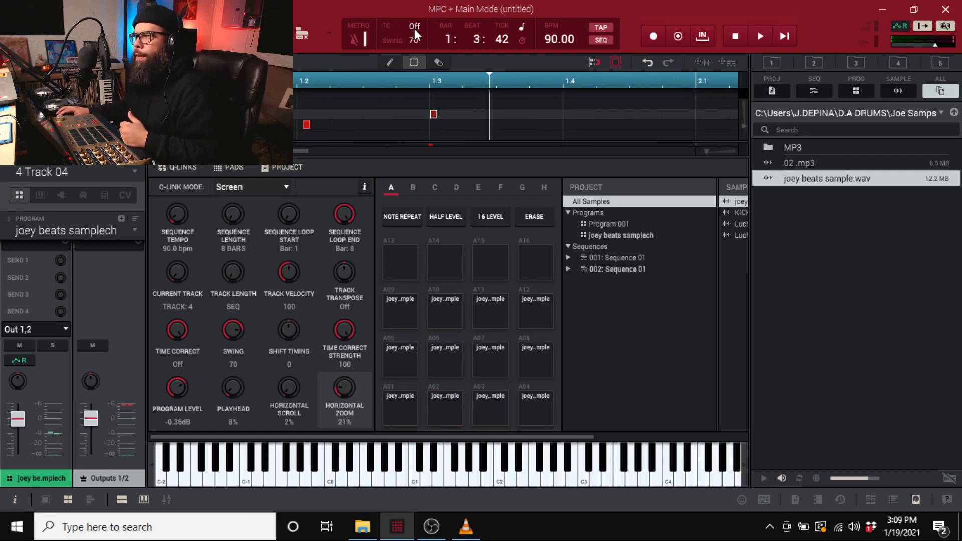
mouse_move(429, 30)
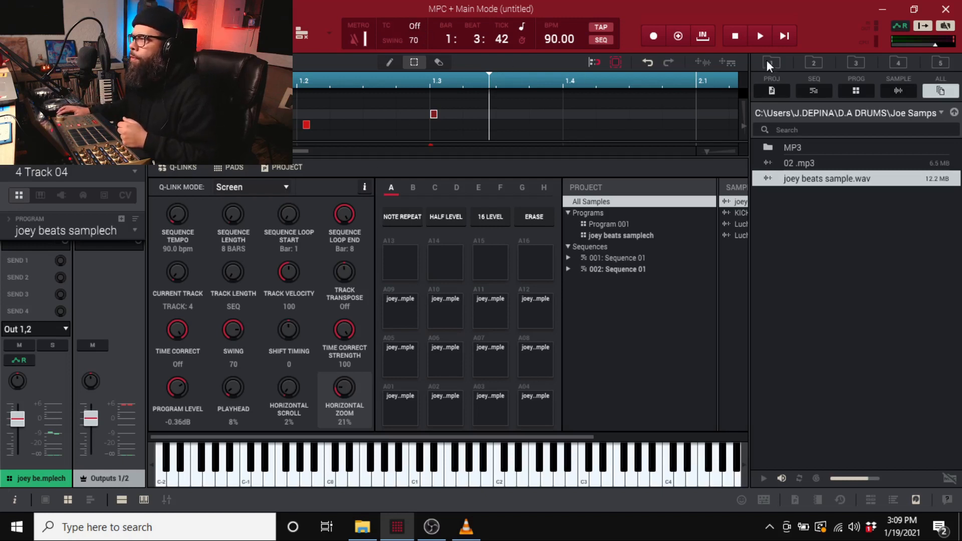
click(759, 36)
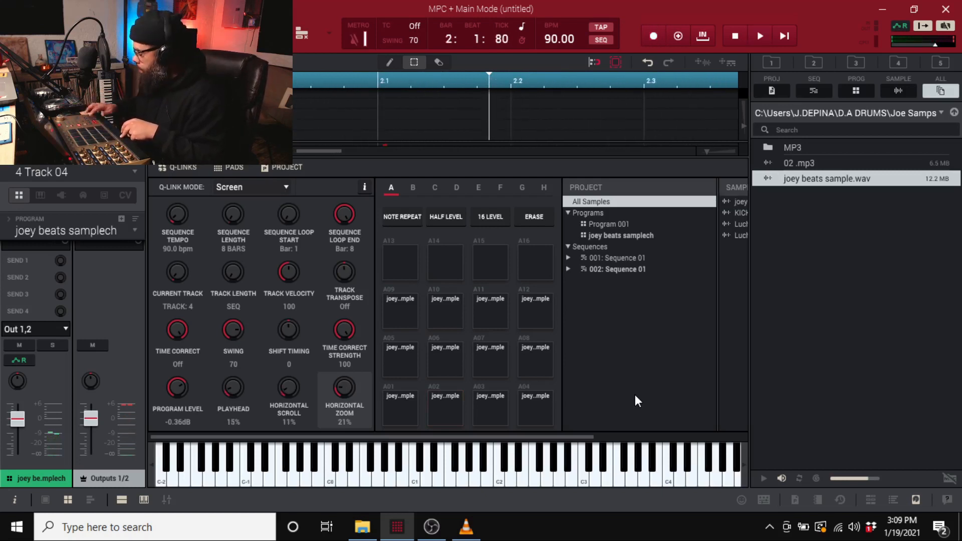
click(760, 35)
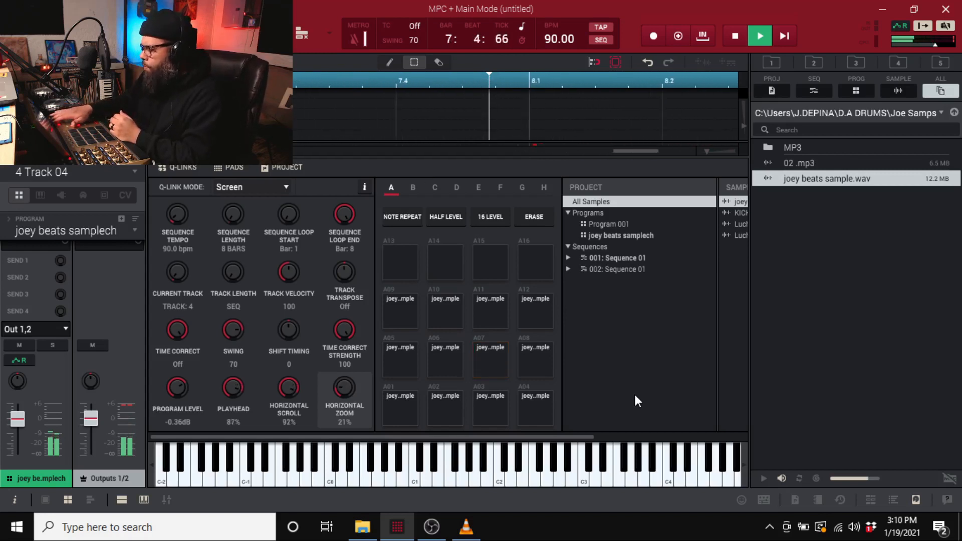
click(52, 345)
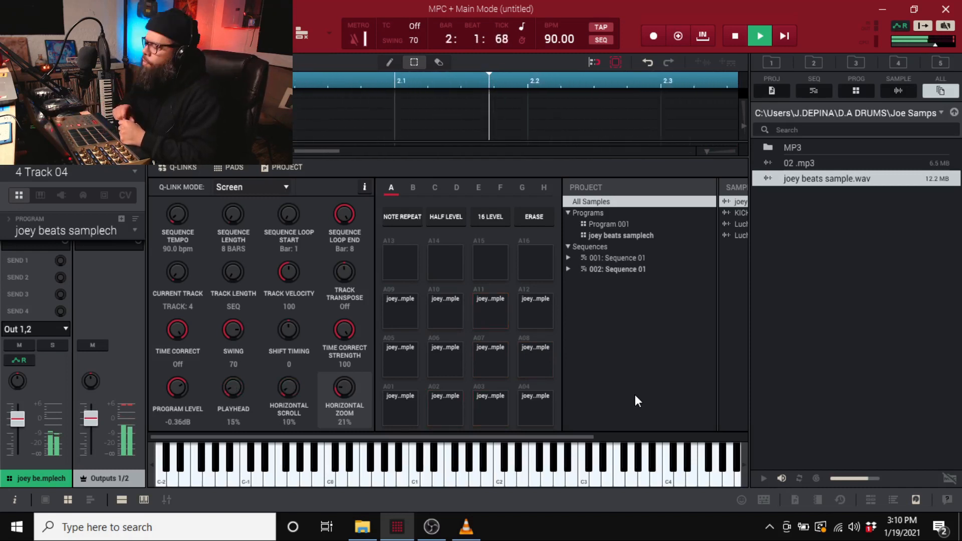
Step: Stop playback of the second sequence
click(735, 36)
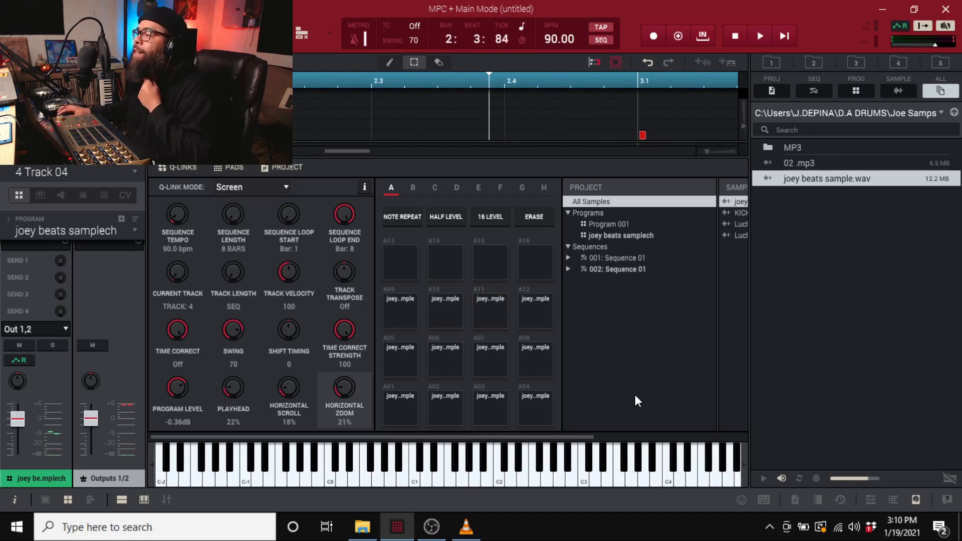
mouse_move(755, 233)
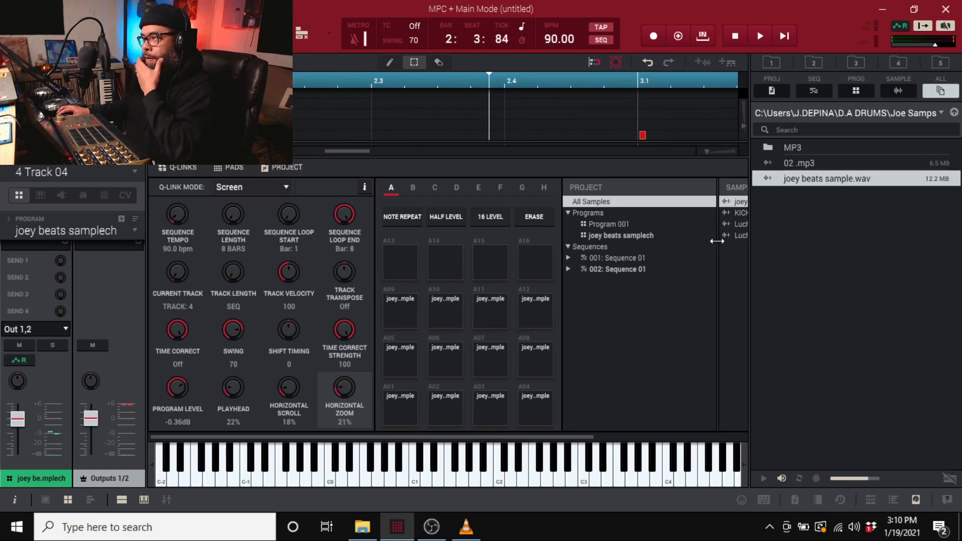
mouse_move(802, 218)
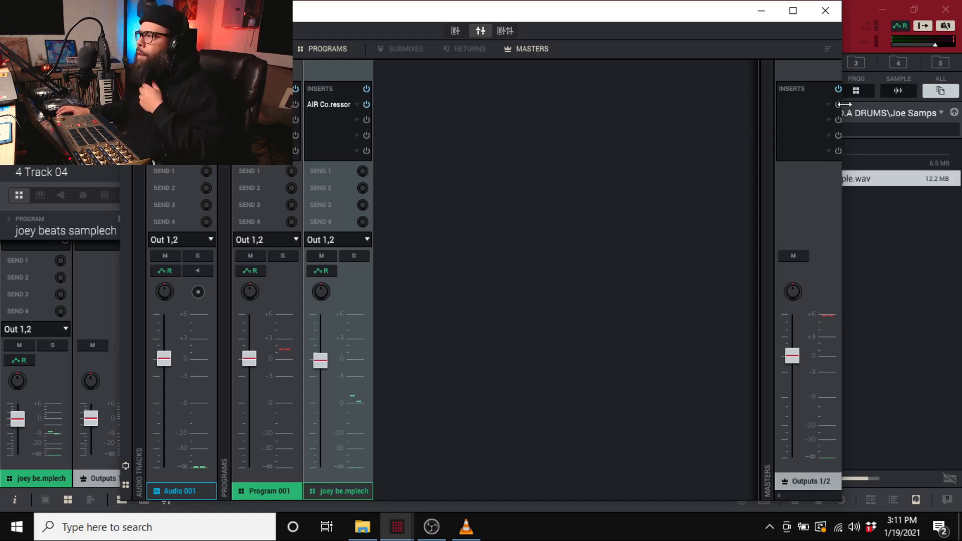
Step: Load MPC60 into an insert slot on the Outputs 1/2 master strip
click(829, 104)
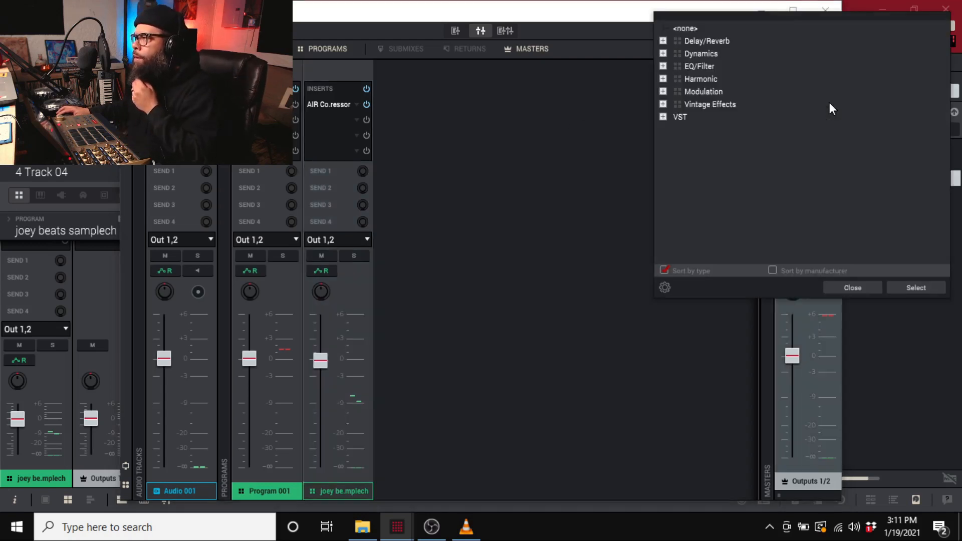
click(662, 104)
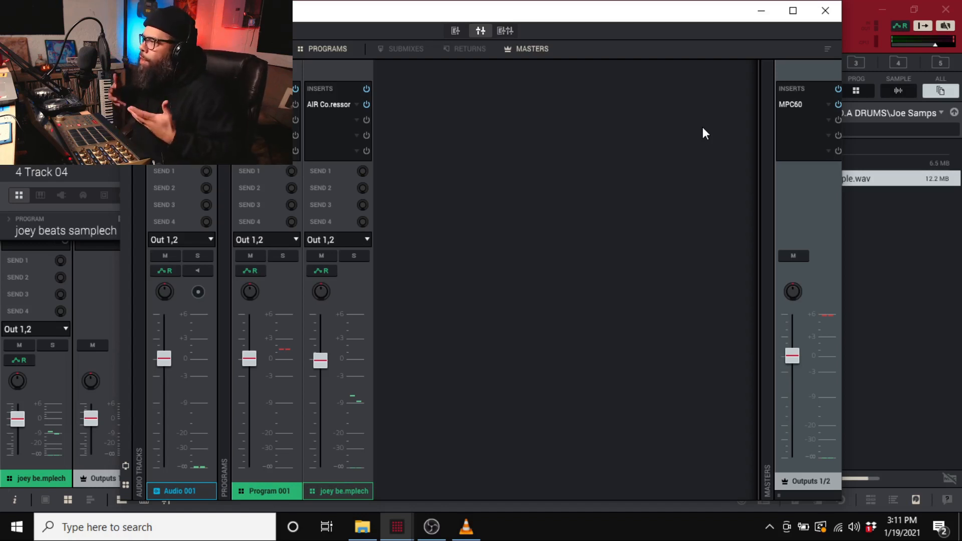
mouse_move(705, 77)
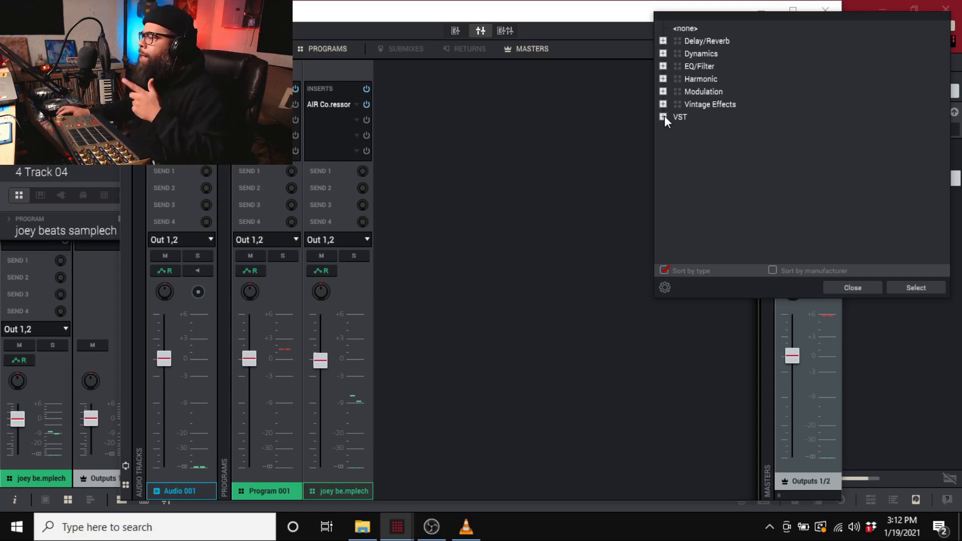
Step: Load LoudMax 64bit on master insert 4 and lower its threshold to about -3.1 dB
click(662, 117)
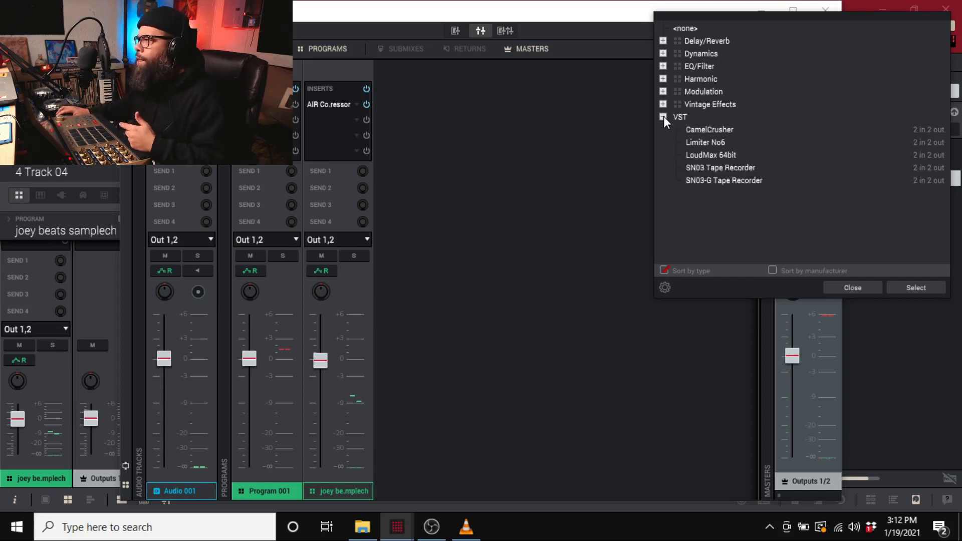
mouse_move(709, 159)
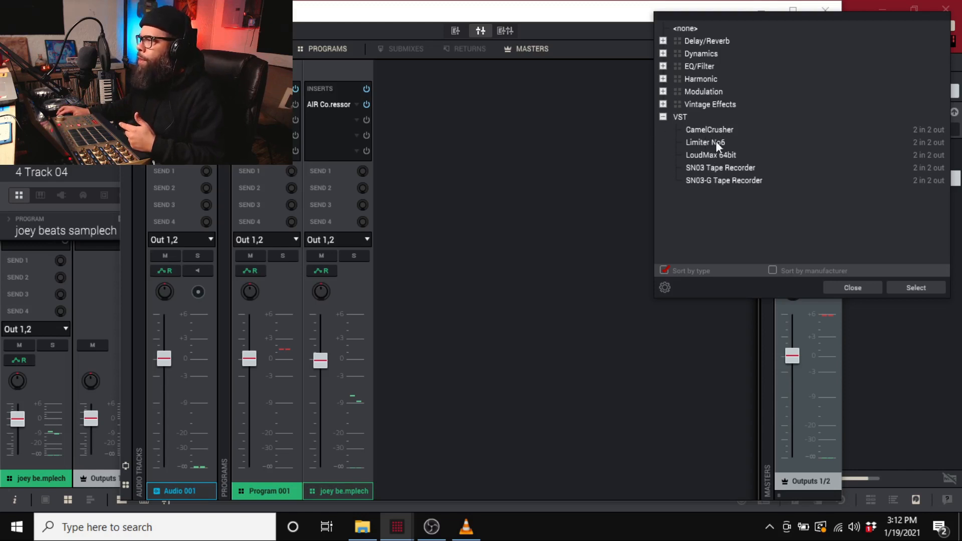
mouse_move(710, 155)
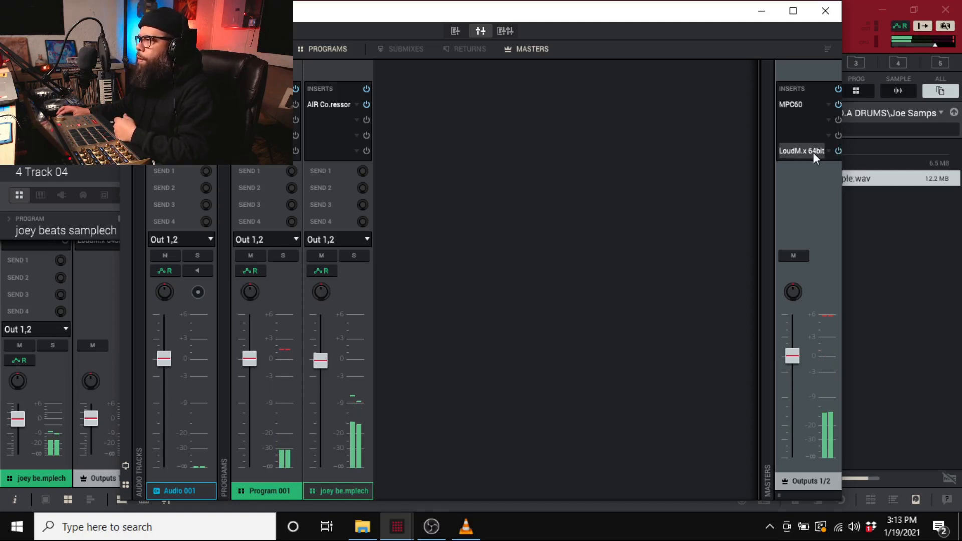
click(801, 151)
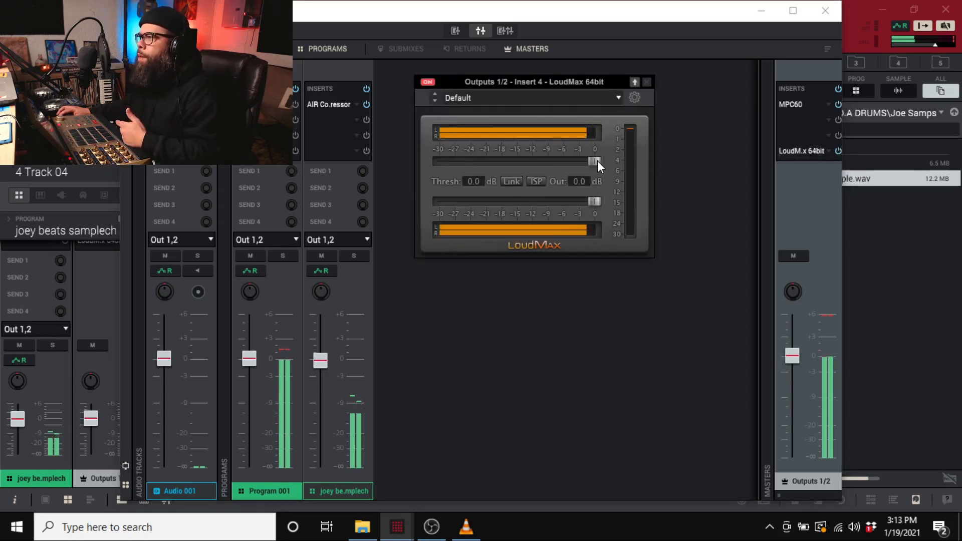
drag(594, 161, 591, 164)
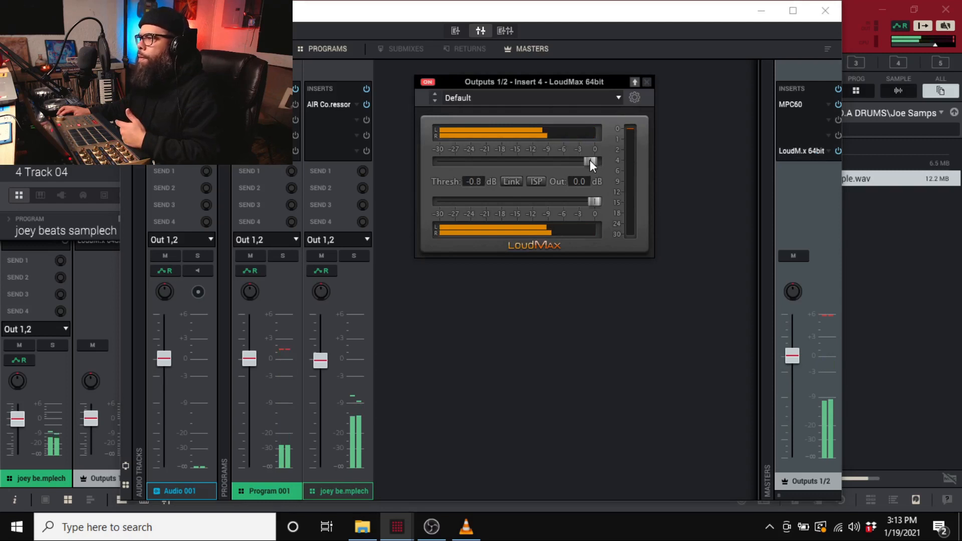
drag(591, 161, 580, 161)
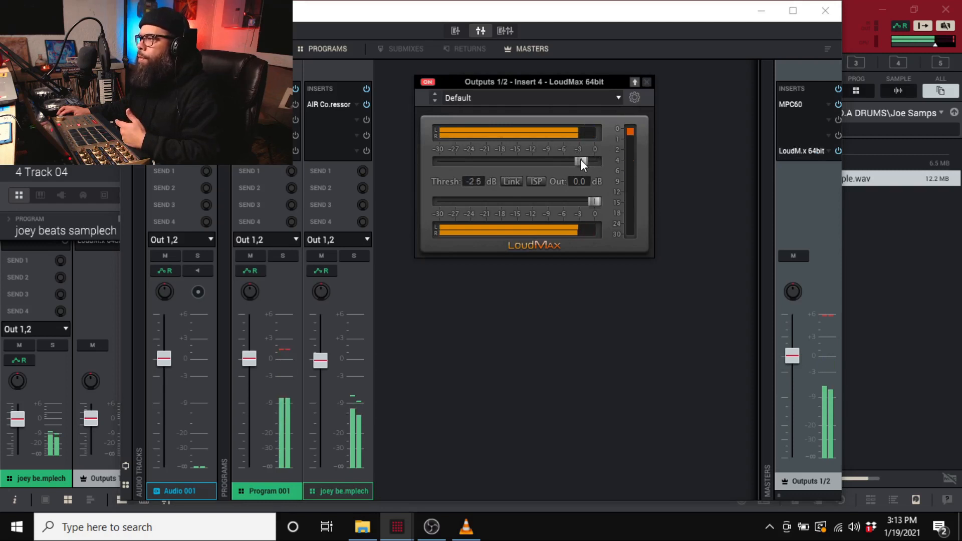
drag(582, 161, 577, 161)
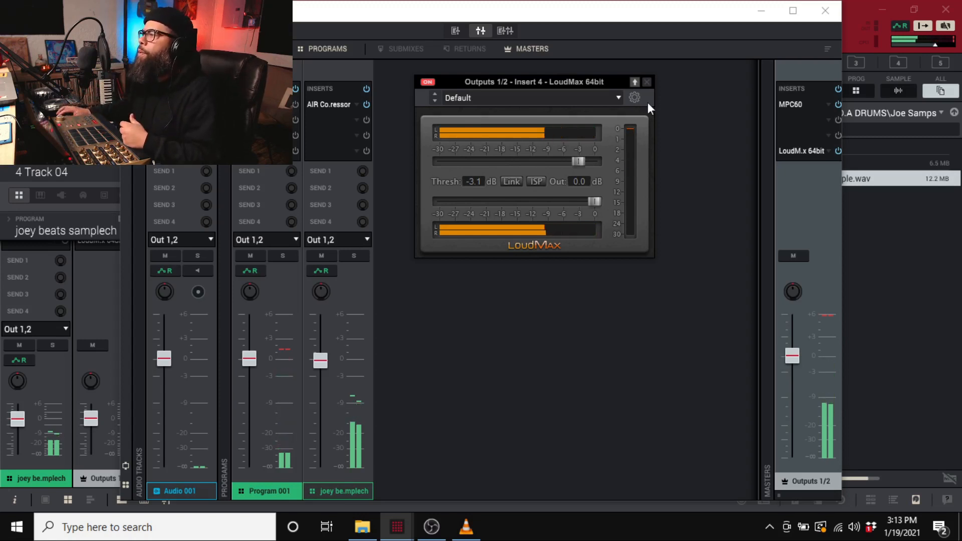
click(646, 81)
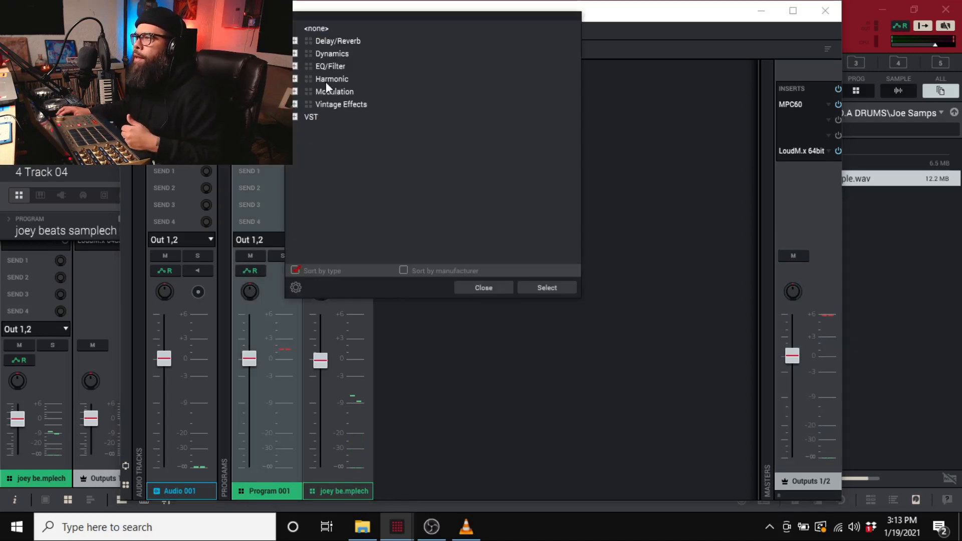
mouse_move(336, 83)
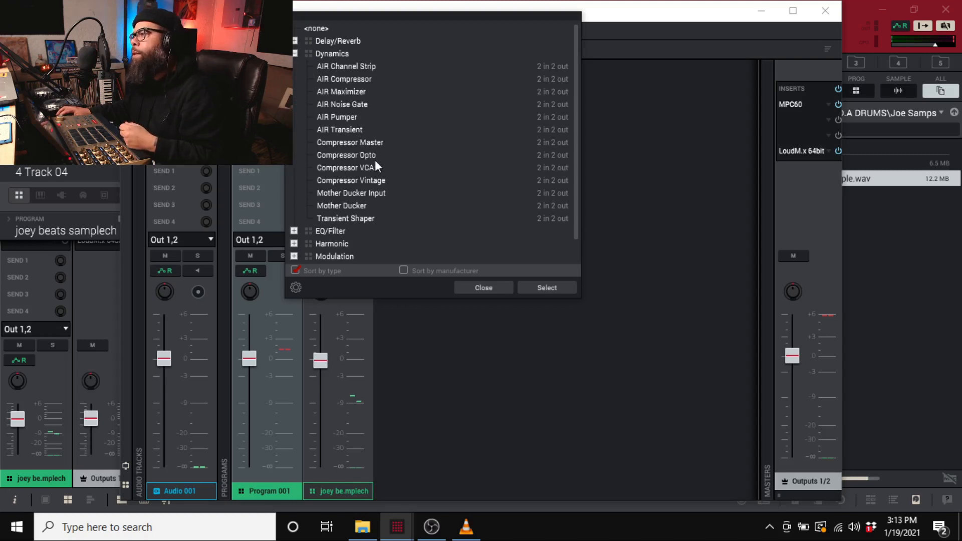
mouse_move(372, 178)
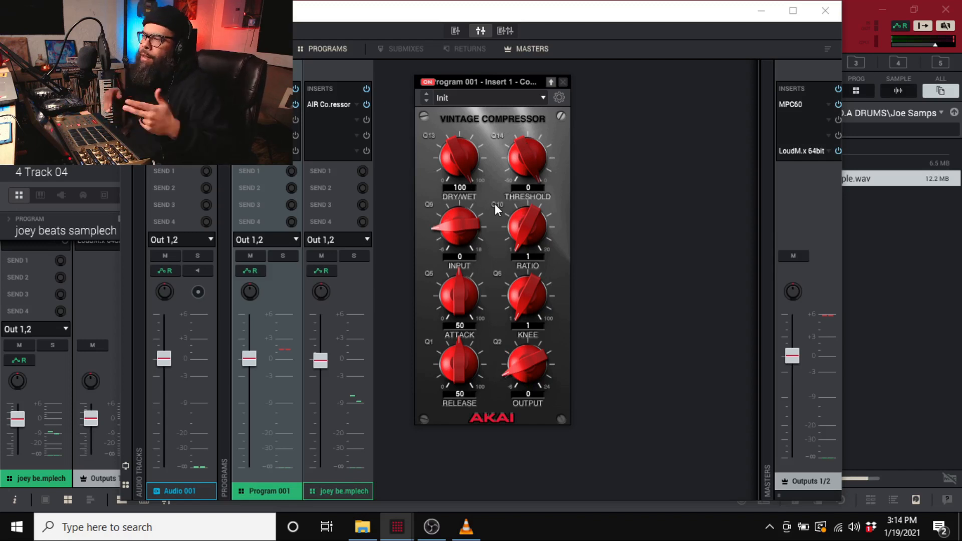
mouse_move(526, 170)
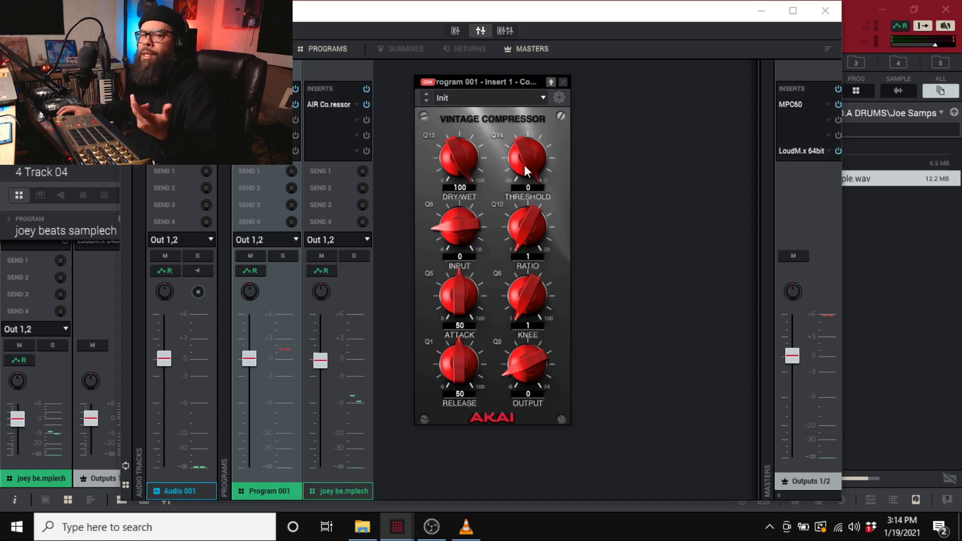
mouse_move(523, 178)
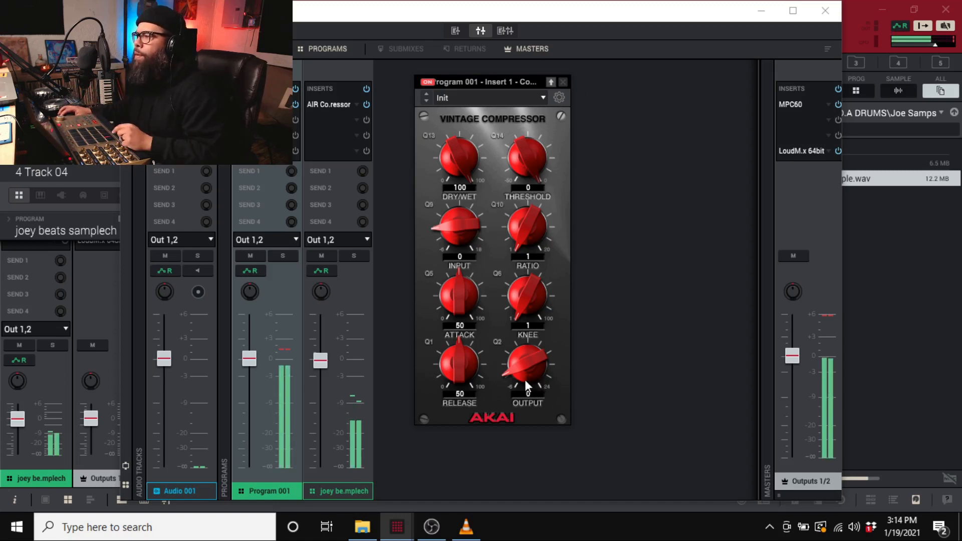
Step: Raise the Vintage Compressor output to 4 and close the plugin window
drag(526, 369, 530, 378)
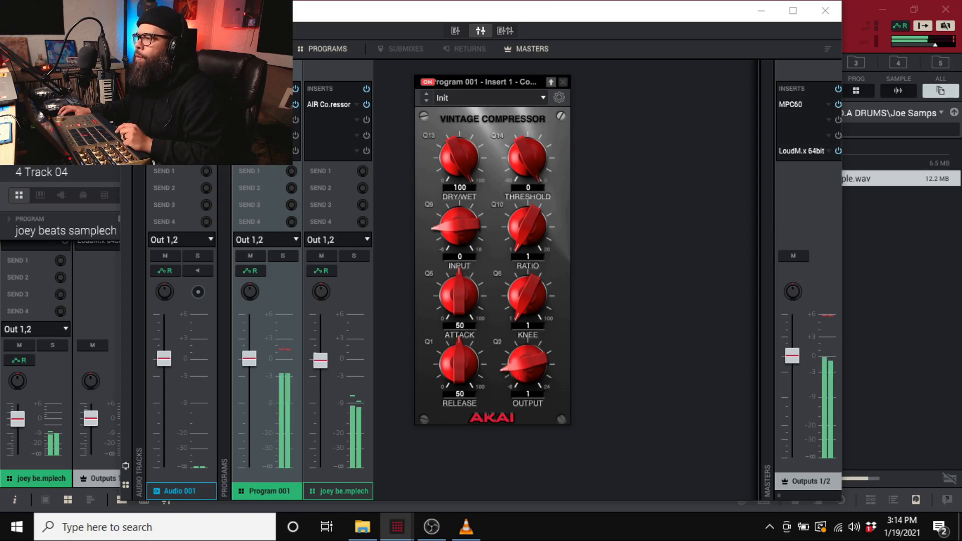
drag(527, 366, 527, 353)
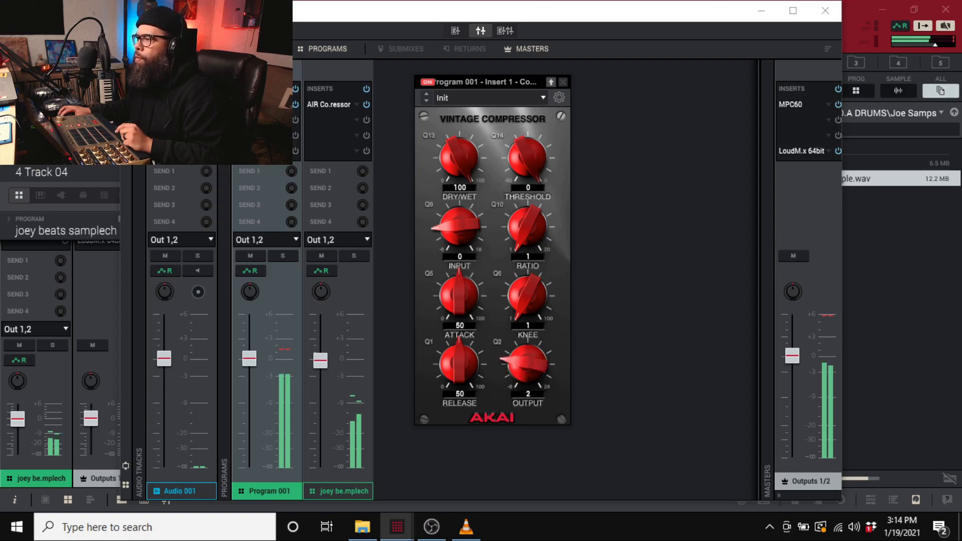
drag(527, 365, 527, 344)
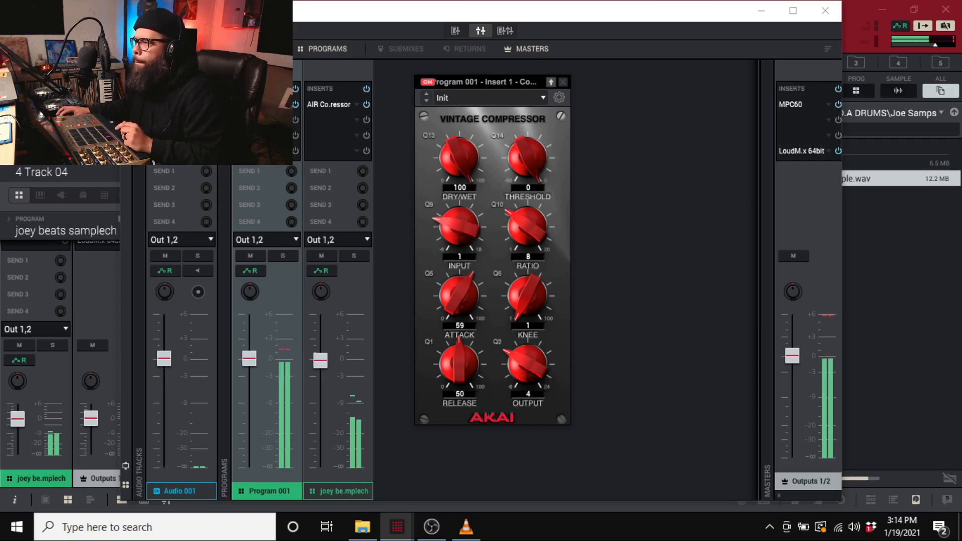
mouse_move(448, 224)
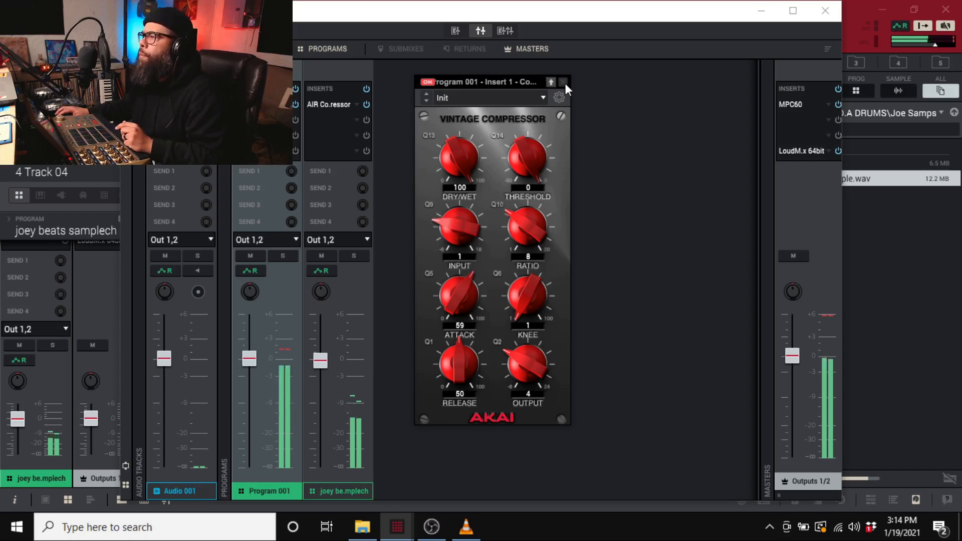
click(564, 82)
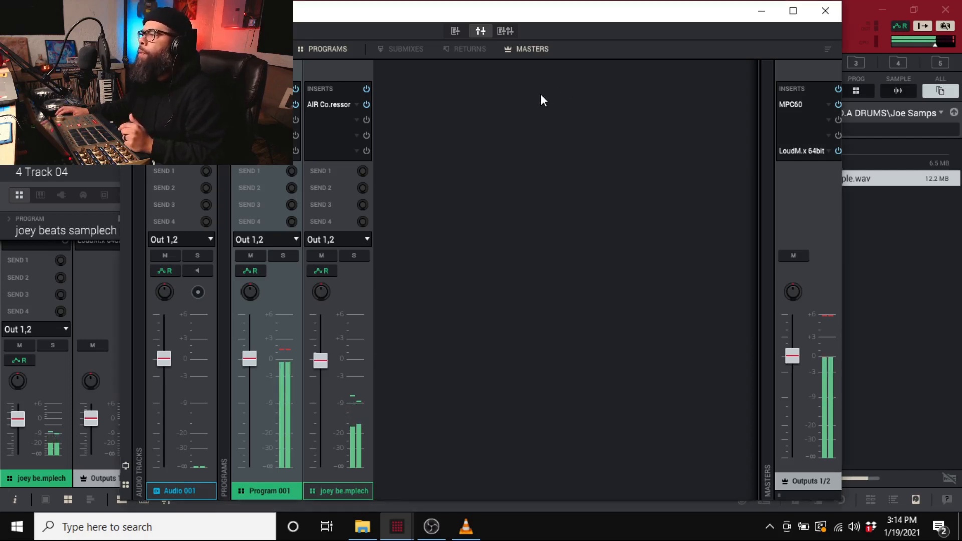
mouse_move(307, 121)
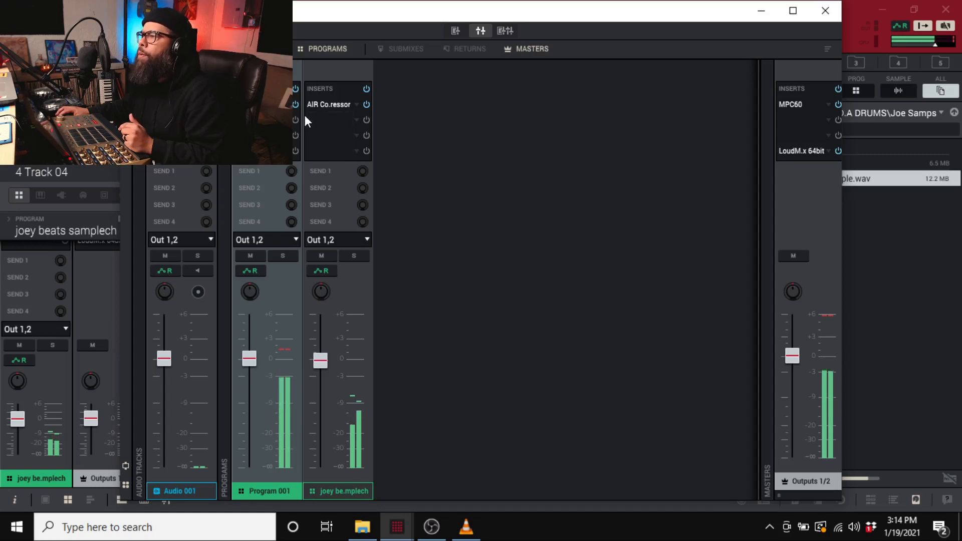